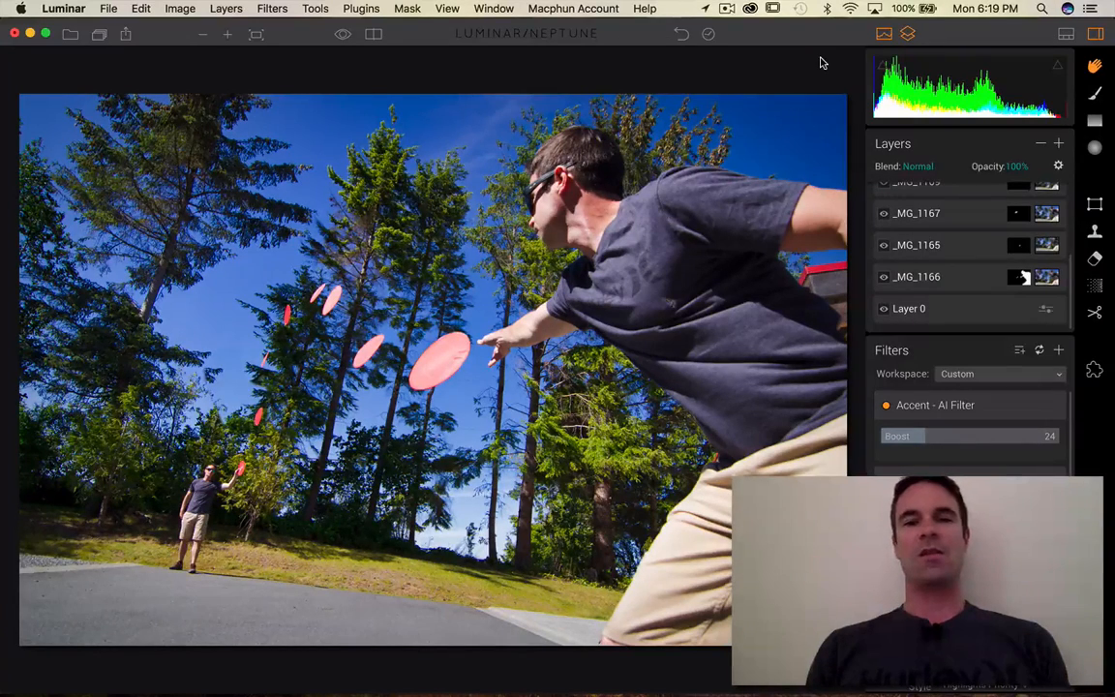
mouse_move(647, 236)
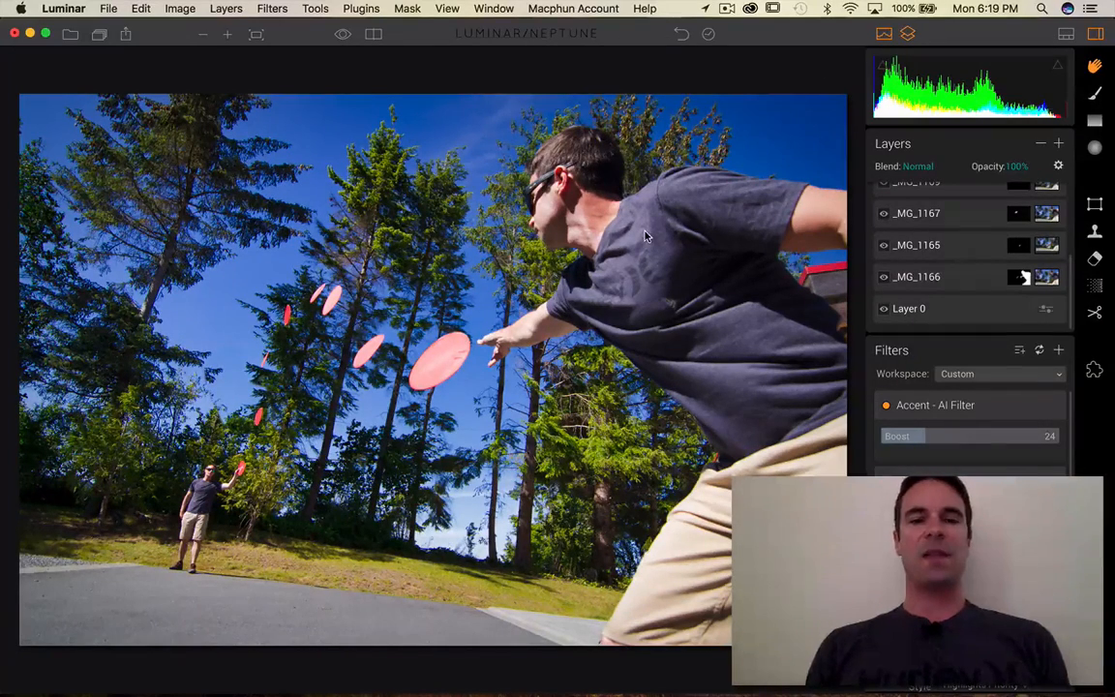
mouse_move(716, 349)
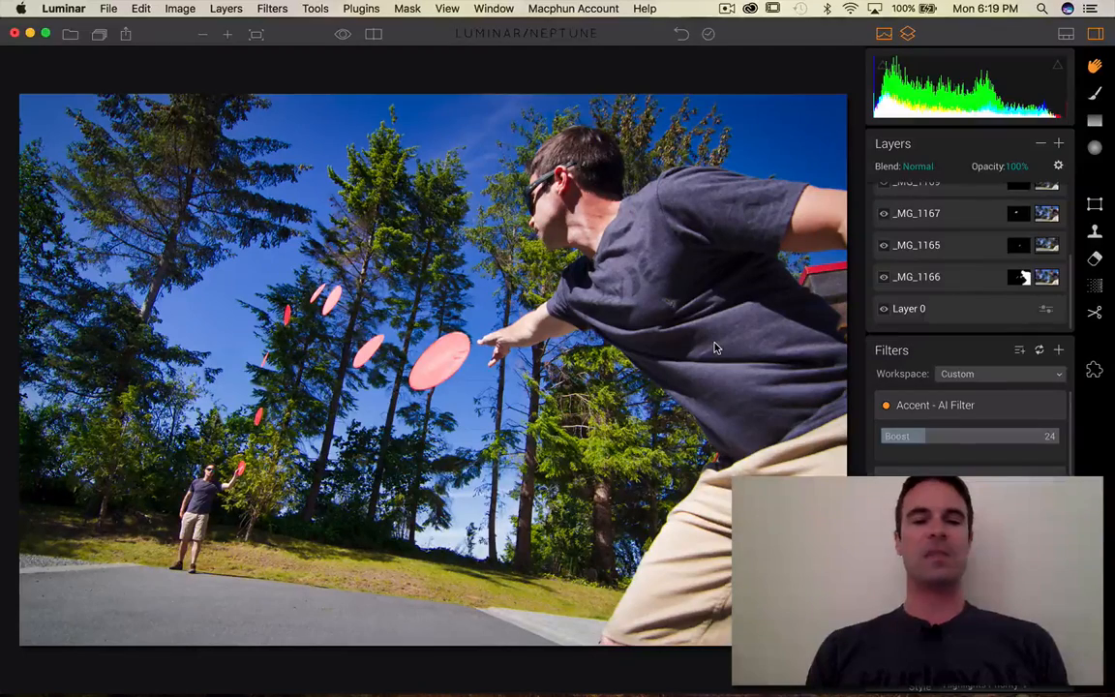
mouse_move(269, 474)
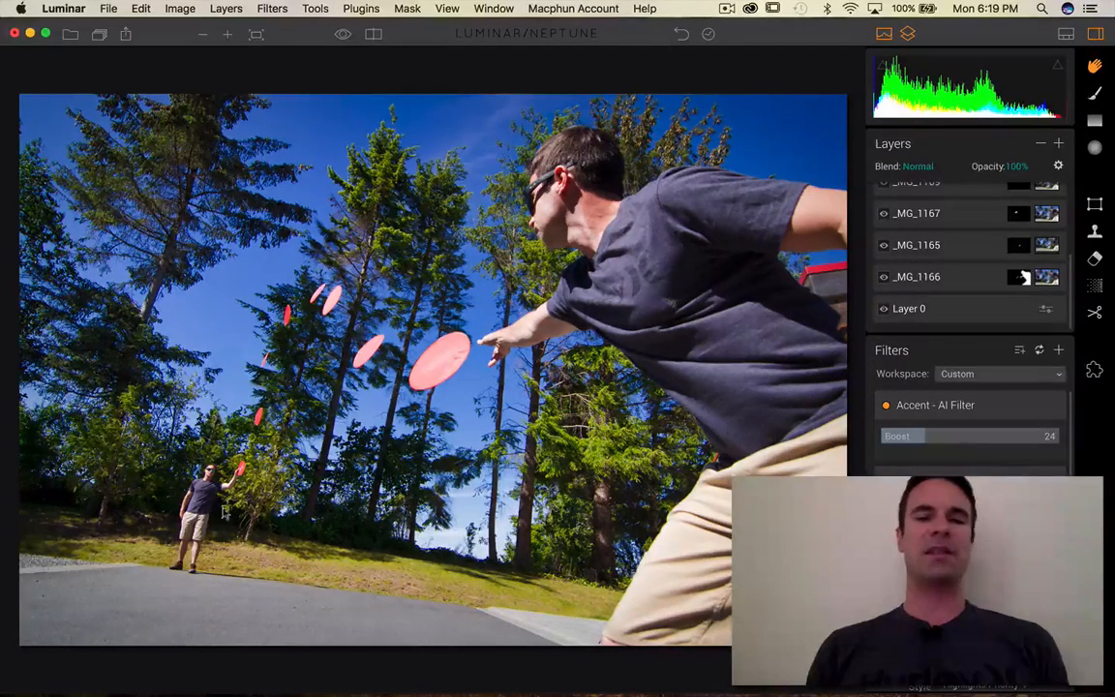
mouse_move(569, 502)
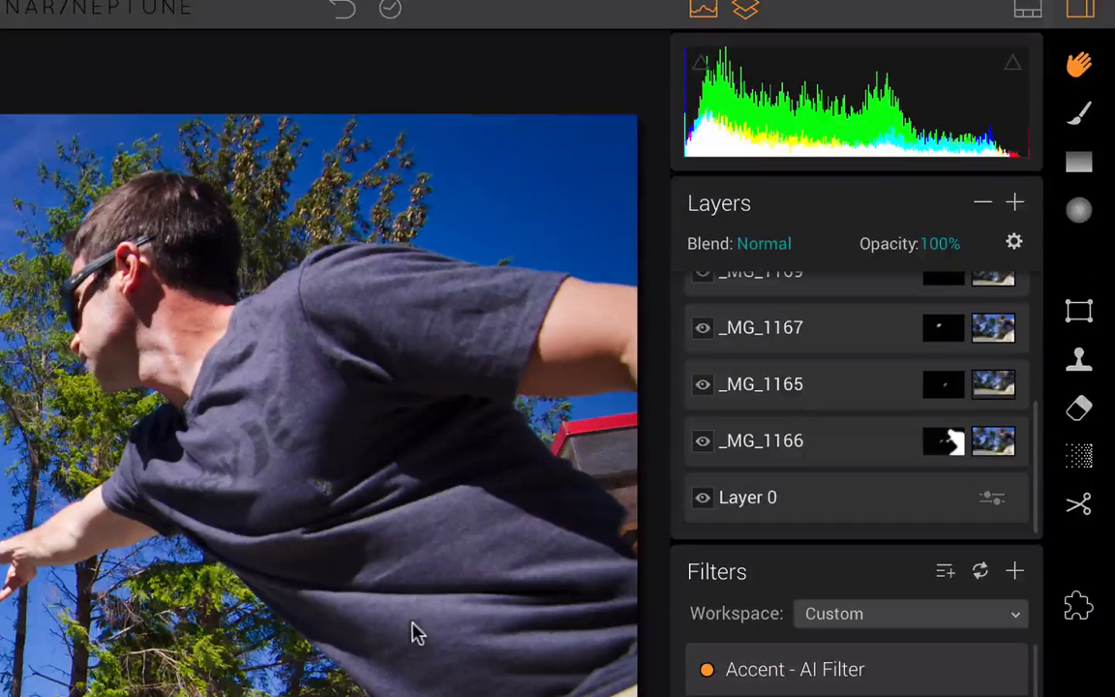
mouse_move(663, 382)
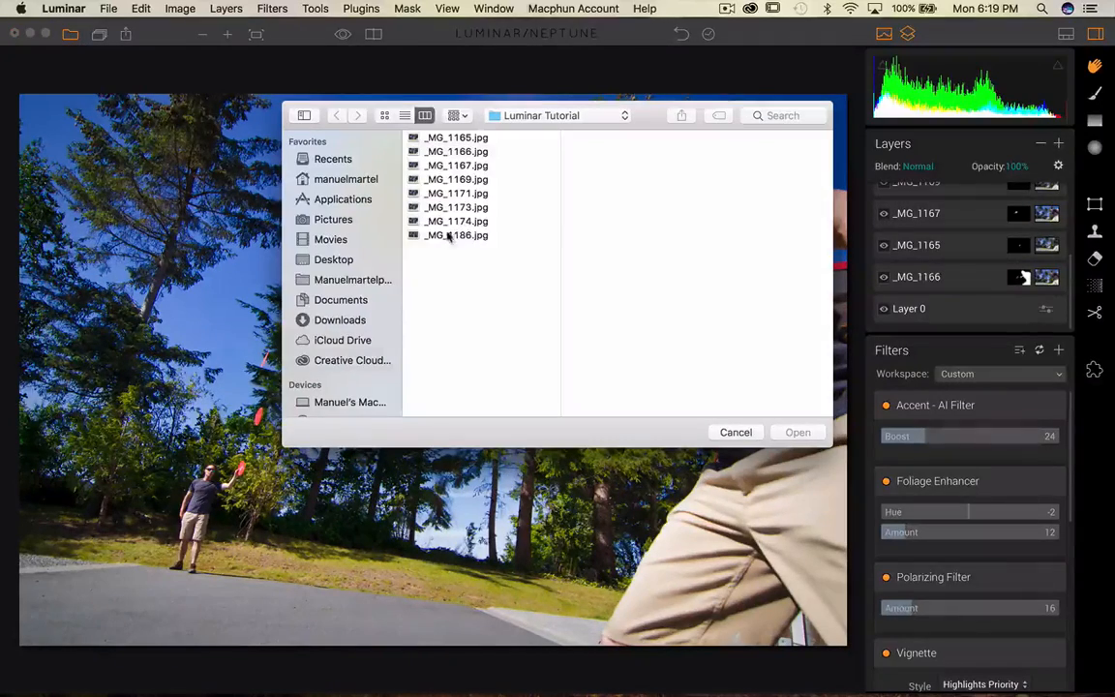
Step: Open the catcher photo _MG_1186.jpg from the Luminar Tutorial folder as a new image
left_click(456, 235)
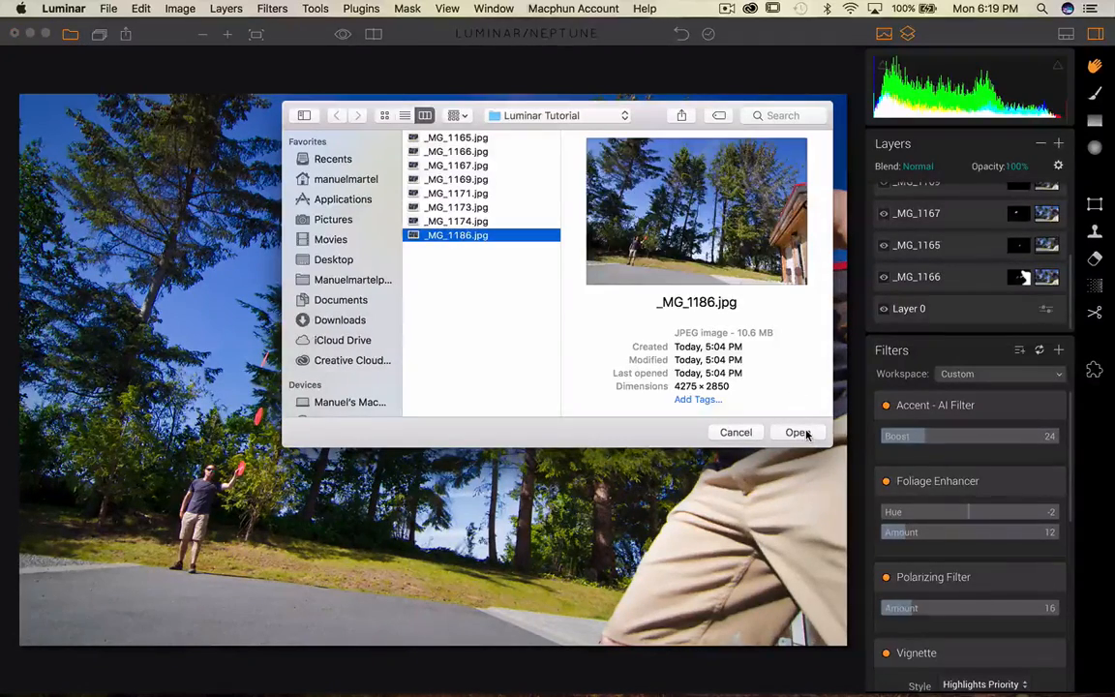
left_click(797, 431)
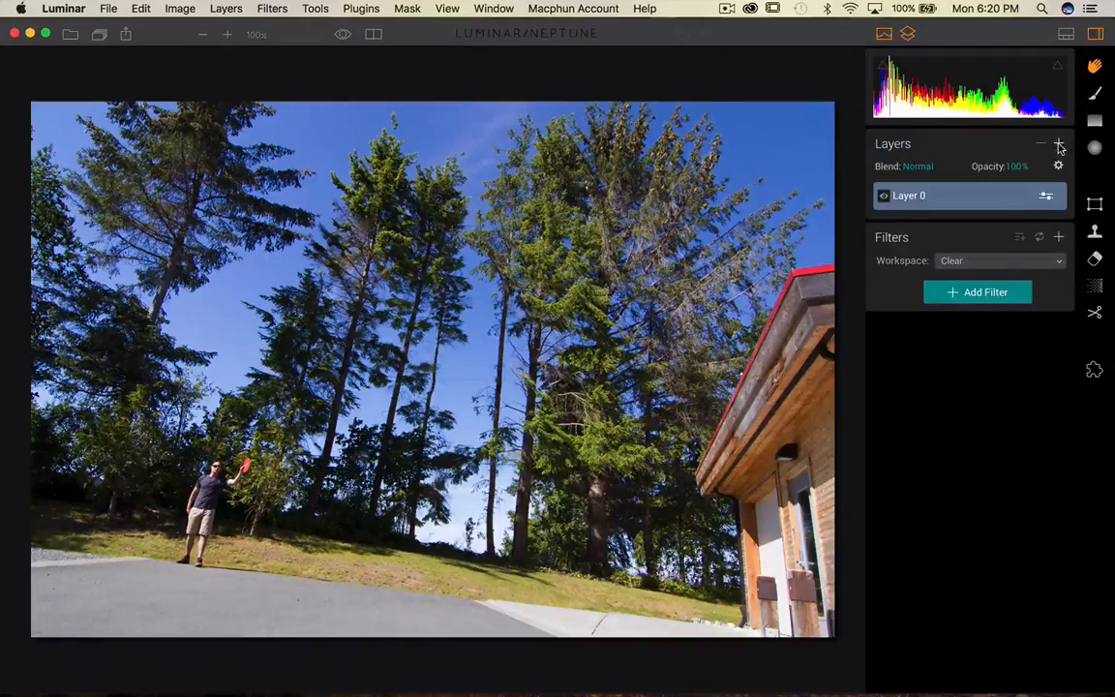
Step: Load _MG_1166.jpg as a new image layer above Layer 0
left_click(1058, 143)
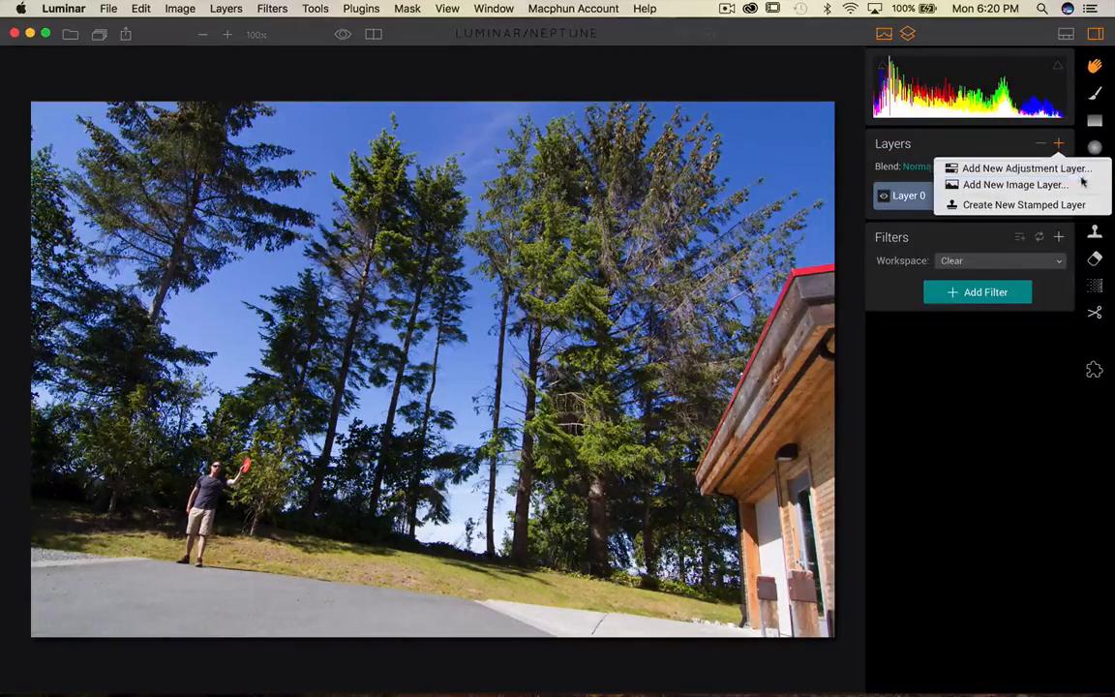
left_click(1015, 184)
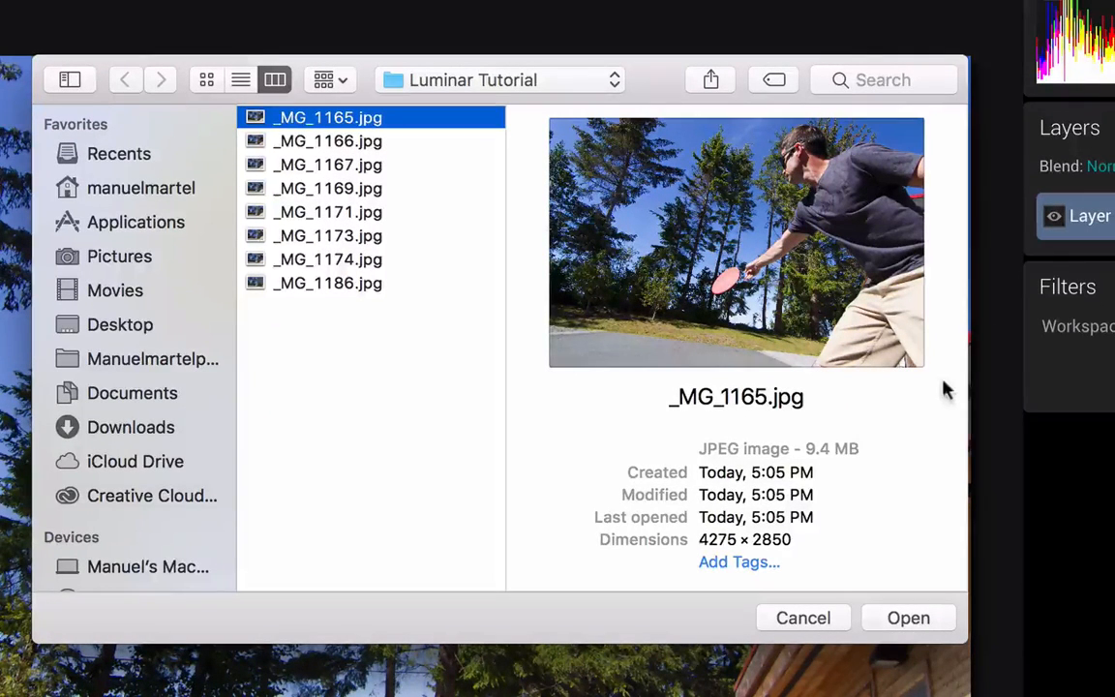
mouse_move(704, 289)
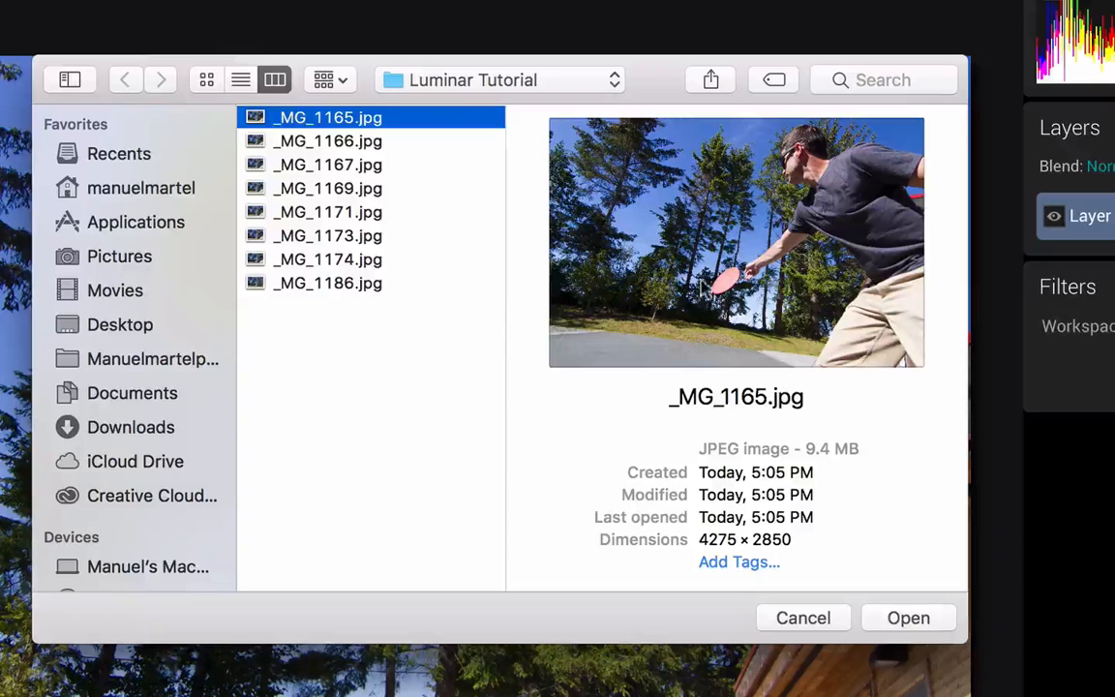
mouse_move(716, 300)
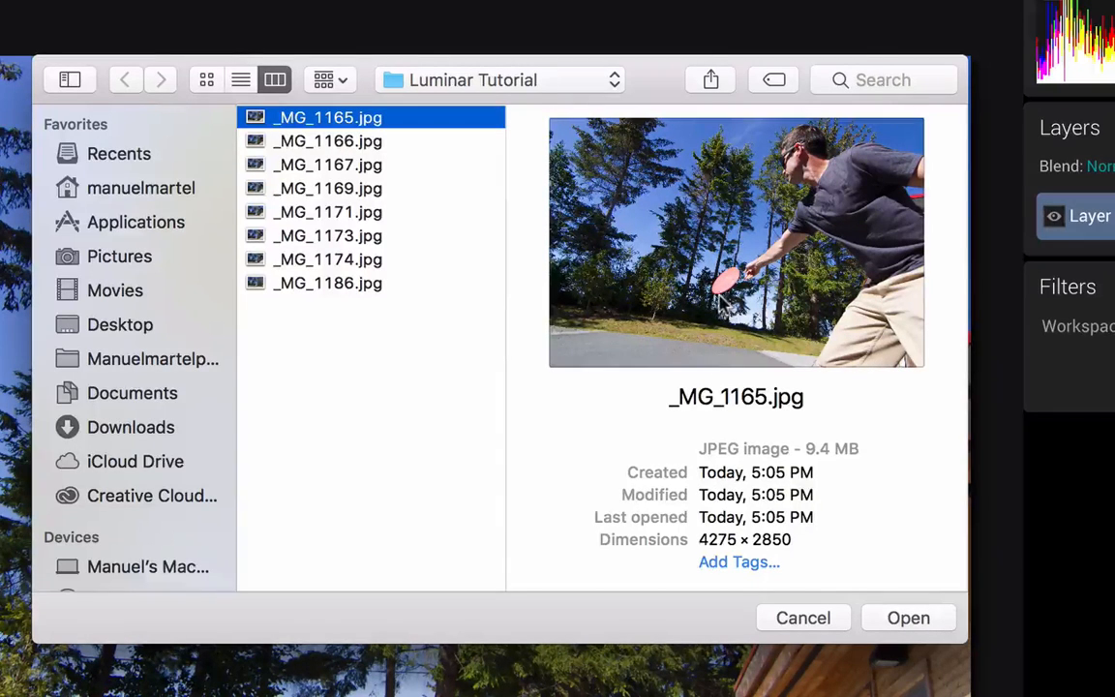
left_click(327, 140)
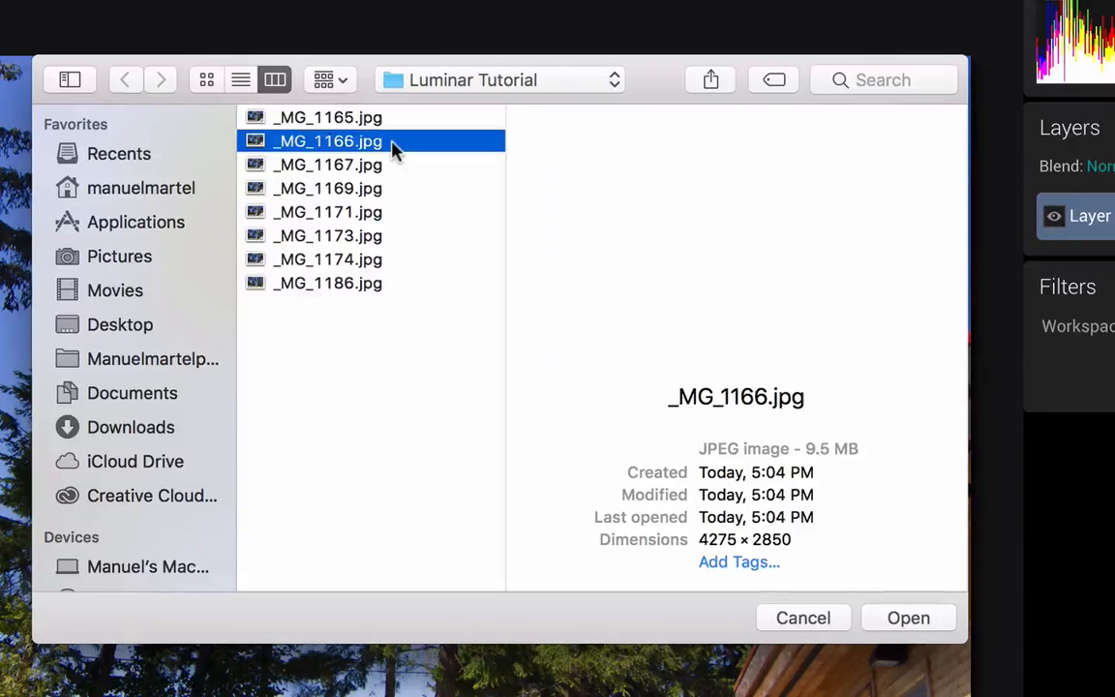
left_click(328, 141)
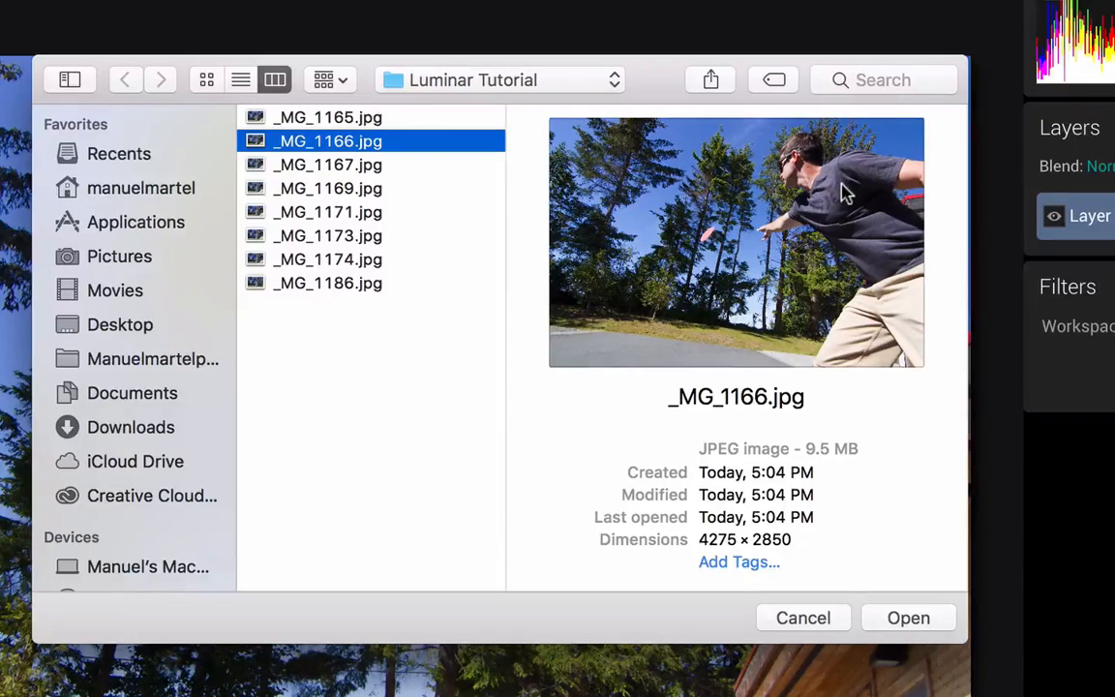
mouse_move(731, 229)
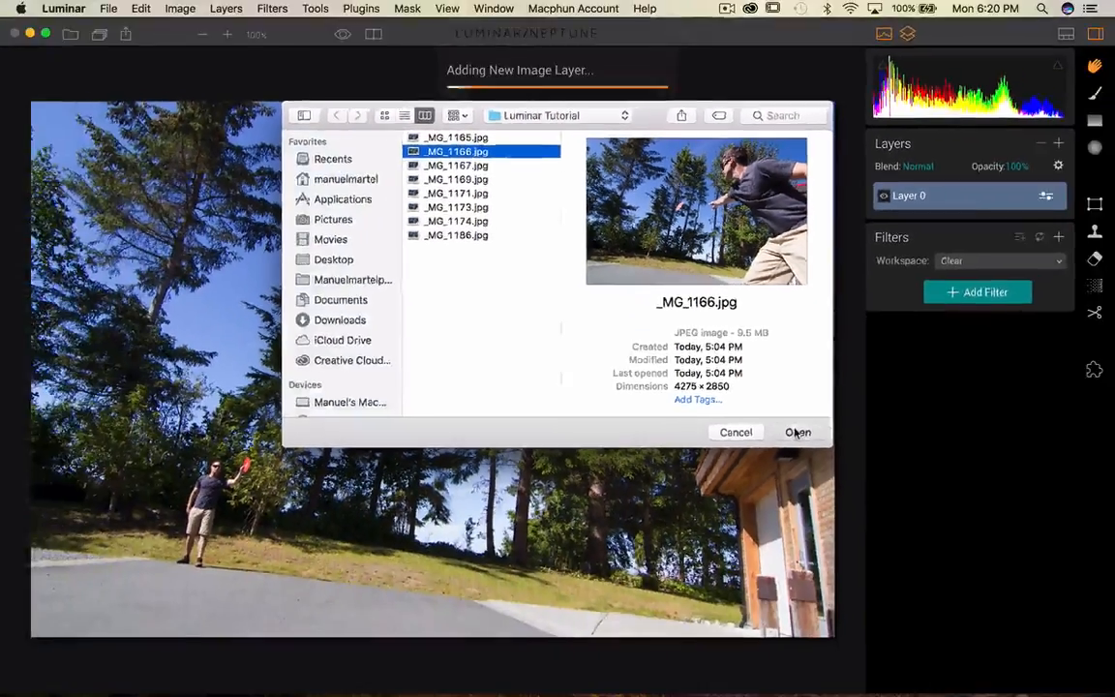
left_click(798, 432)
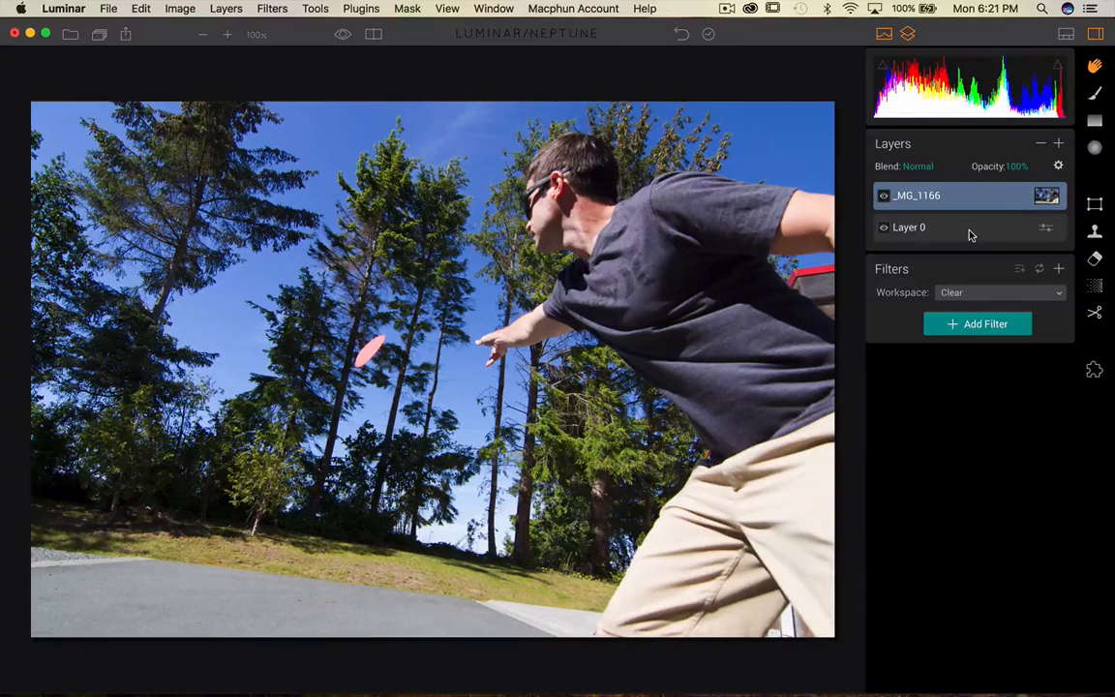
Step: Apply Mask > Clear Mask to the _MG_1166 layer so it is fully hidden
left_click(1058, 165)
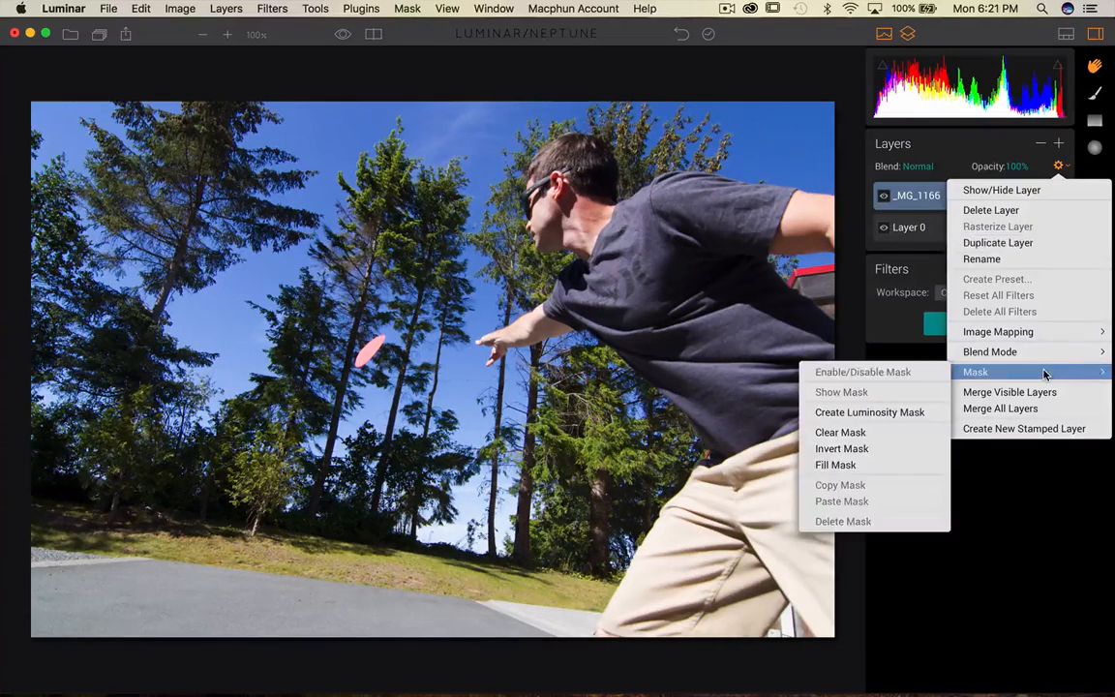
mouse_move(840, 432)
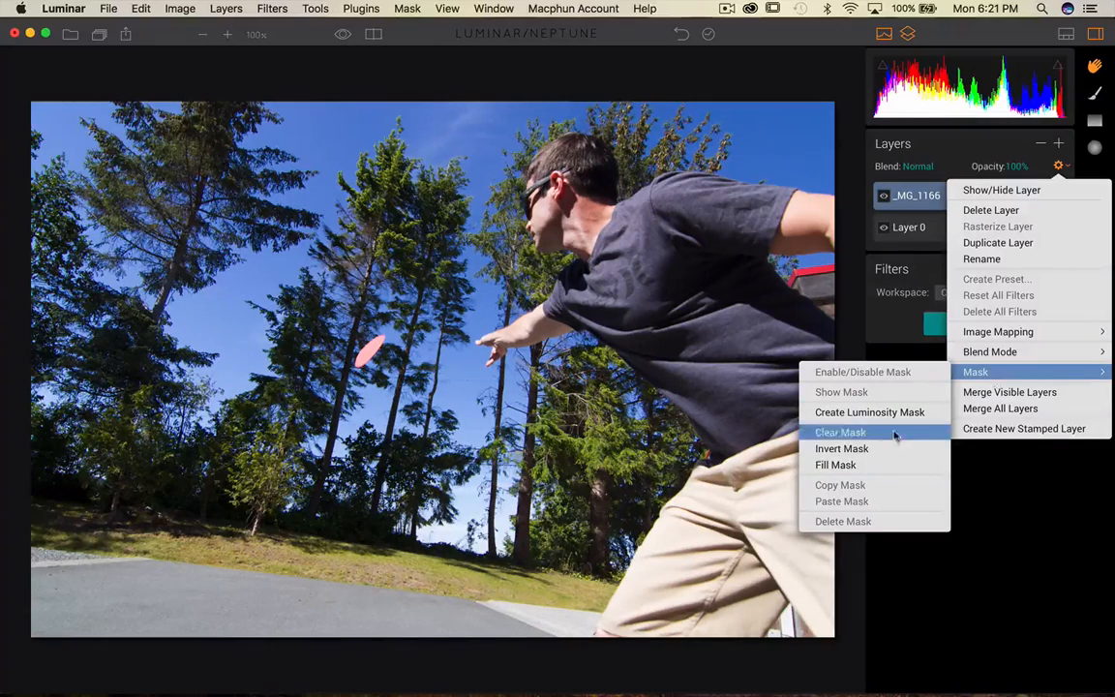
left_click(840, 431)
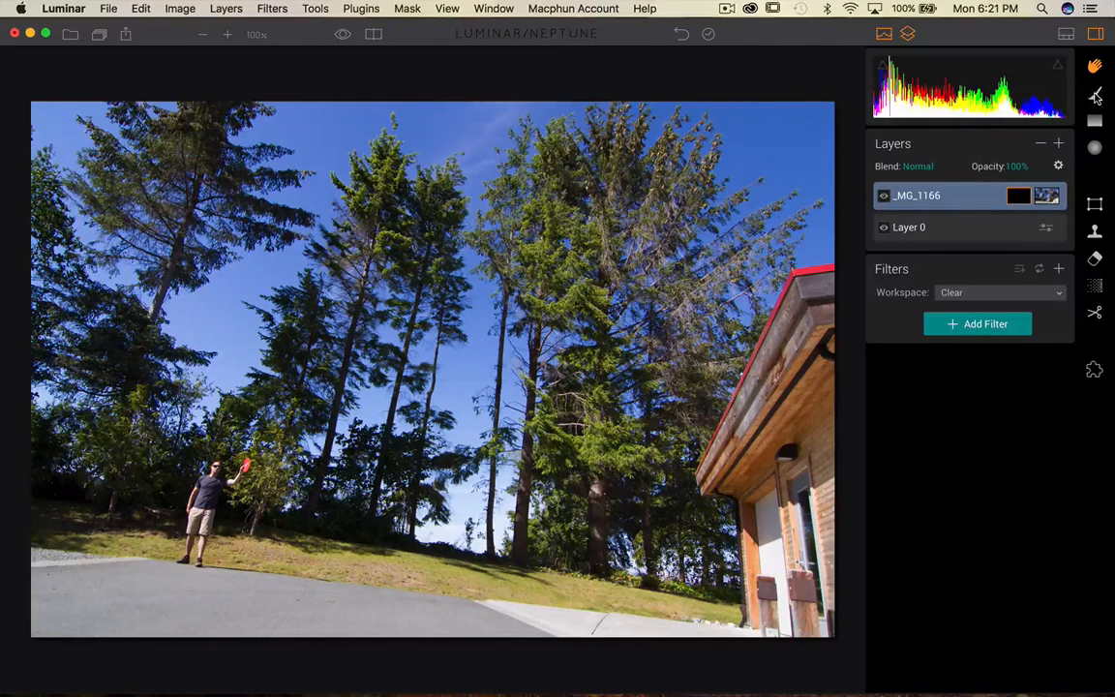
Step: Brush the thrower's head, shoulders, body and arm into the _MG_1166 mask
left_click(1095, 93)
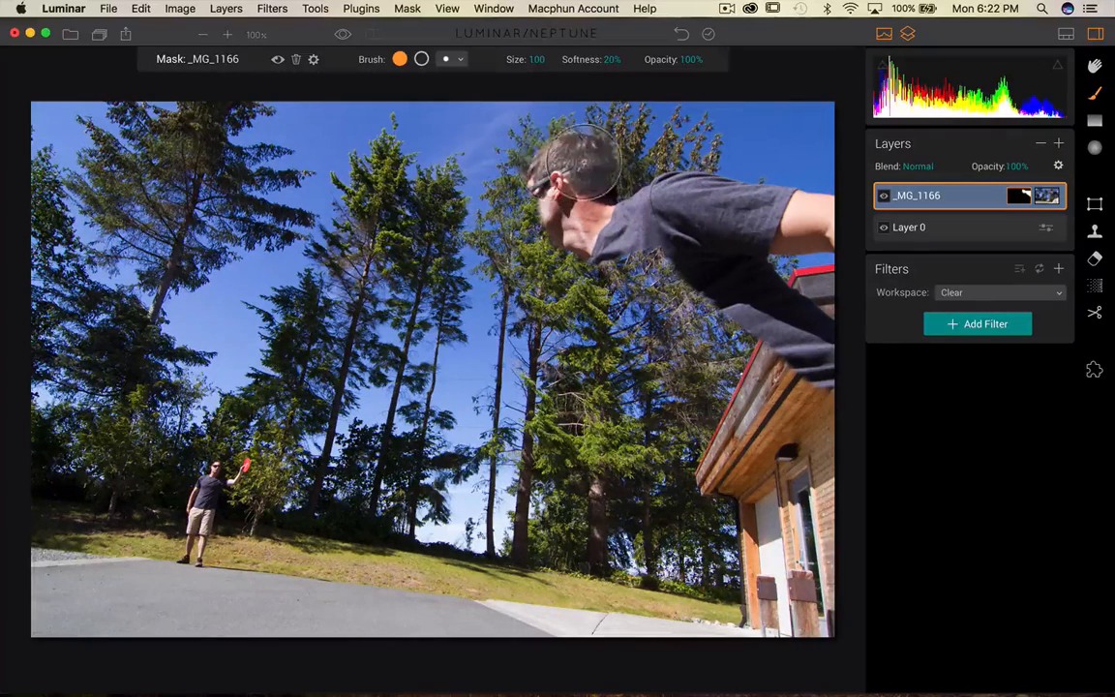
left_click_drag(581, 160, 678, 290)
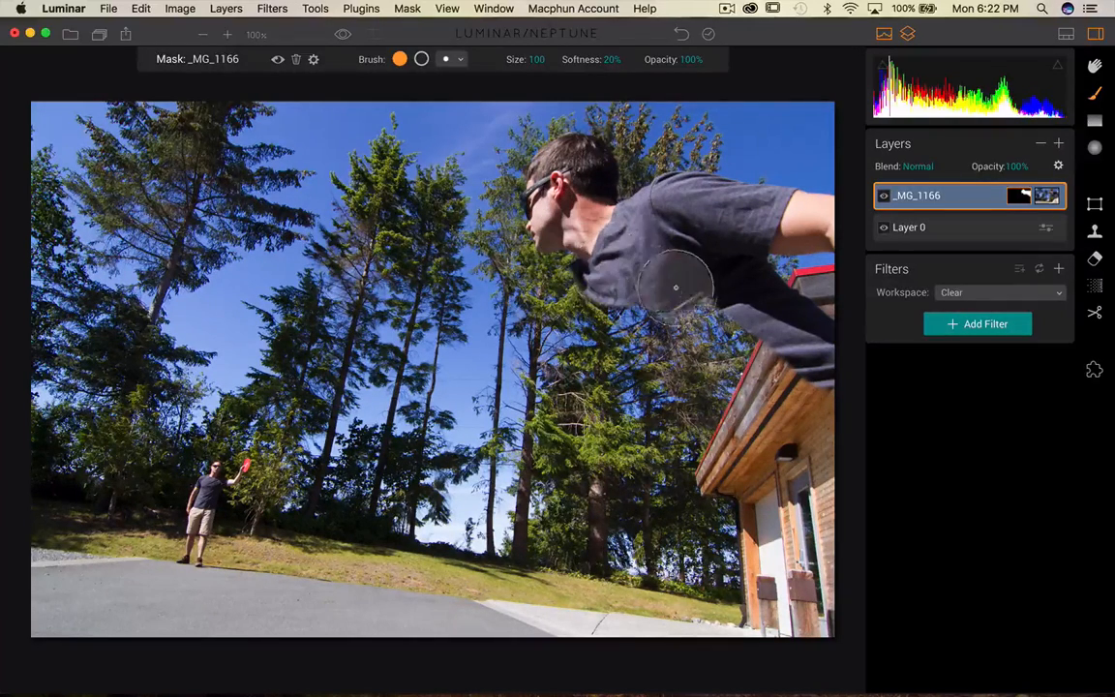
left_click_drag(678, 289, 828, 436)
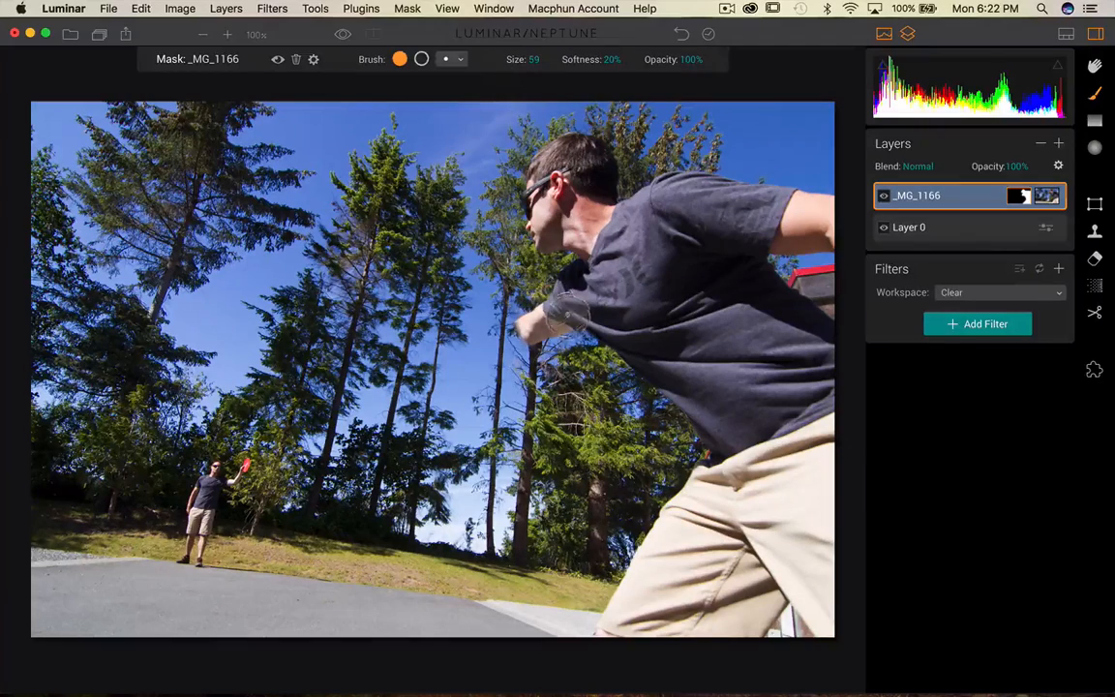
mouse_move(490, 348)
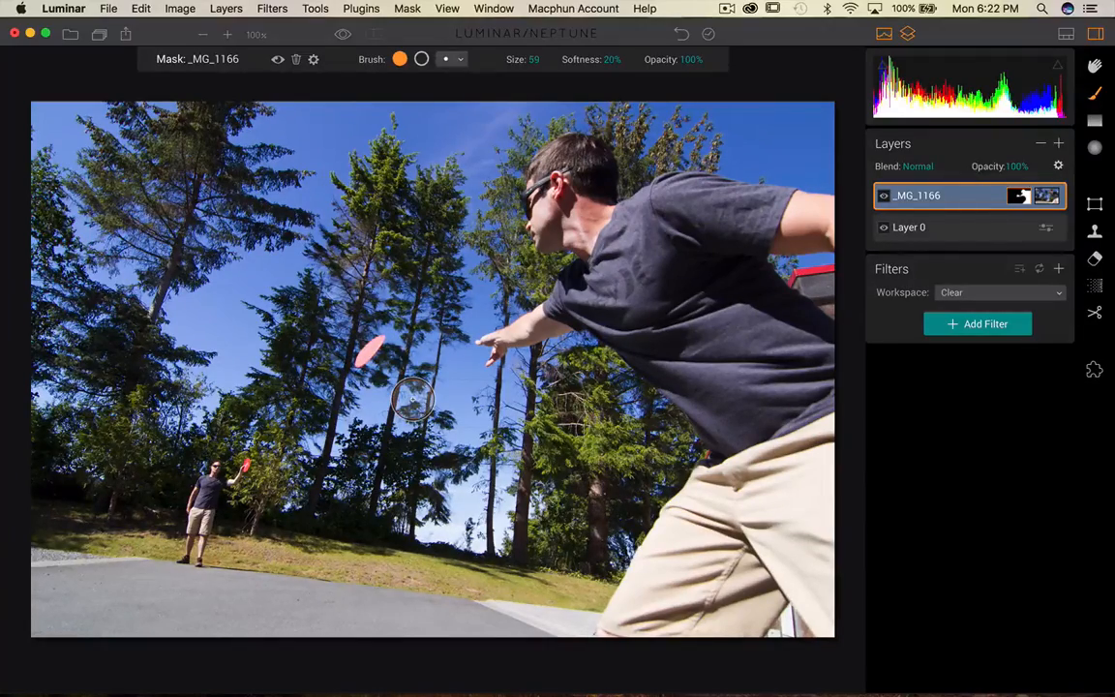
Step: Zoom in on the thrower's arm and paint the mid-air frisbee into the mask
key("cmd+=")
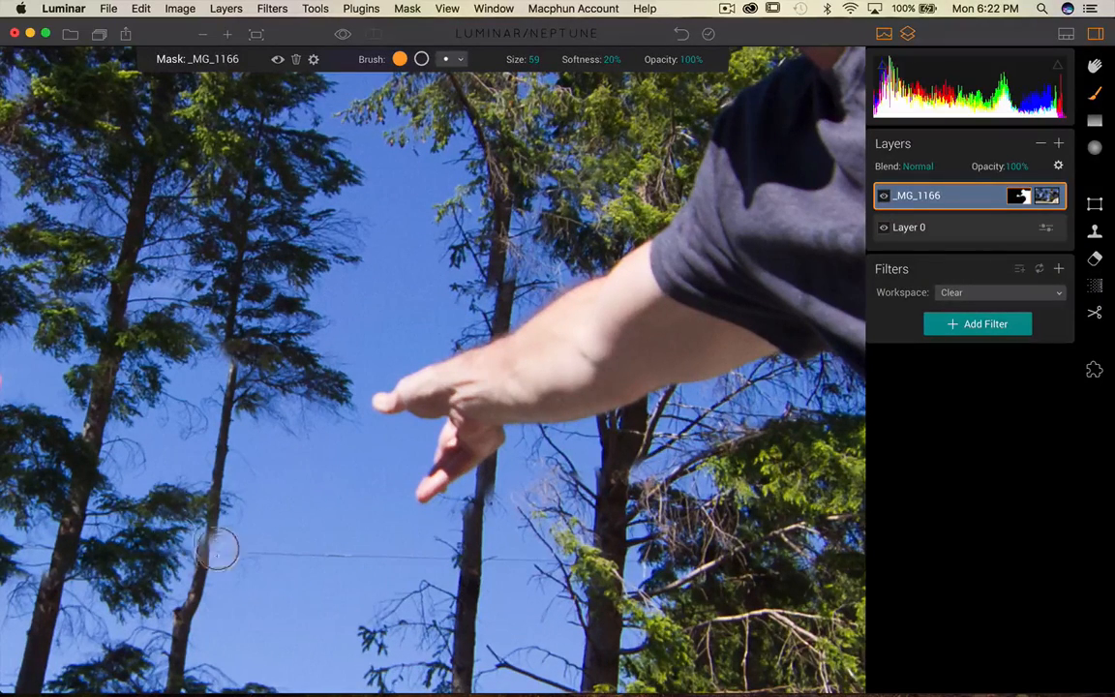
mouse_move(514, 260)
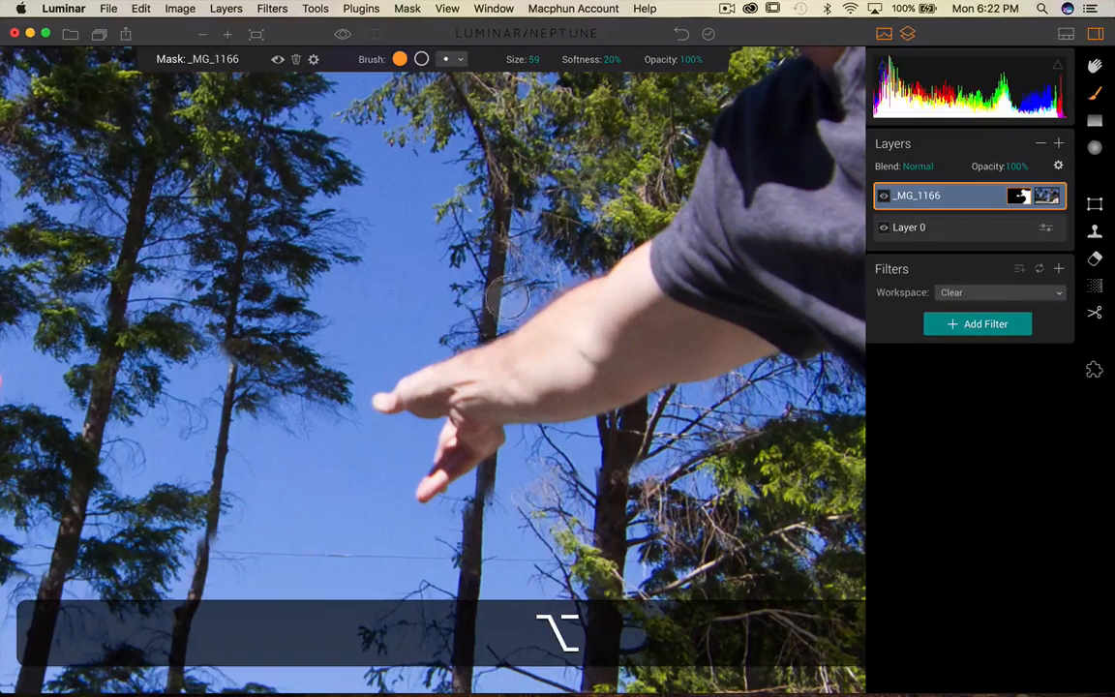
mouse_move(474, 513)
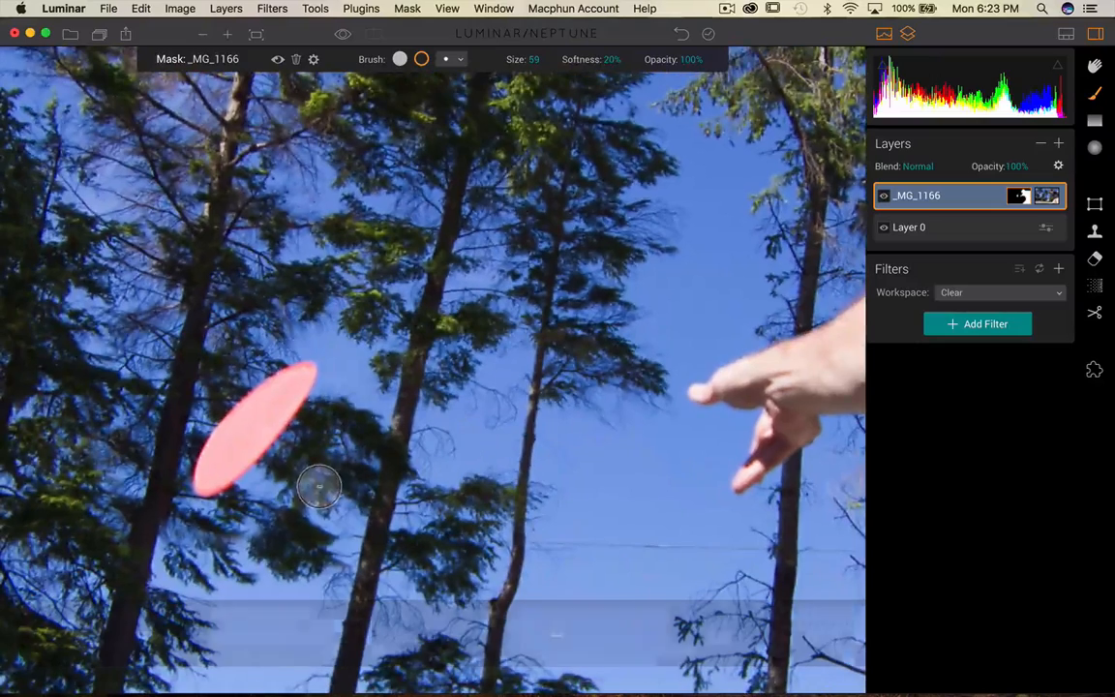
left_click_drag(320, 486, 166, 512)
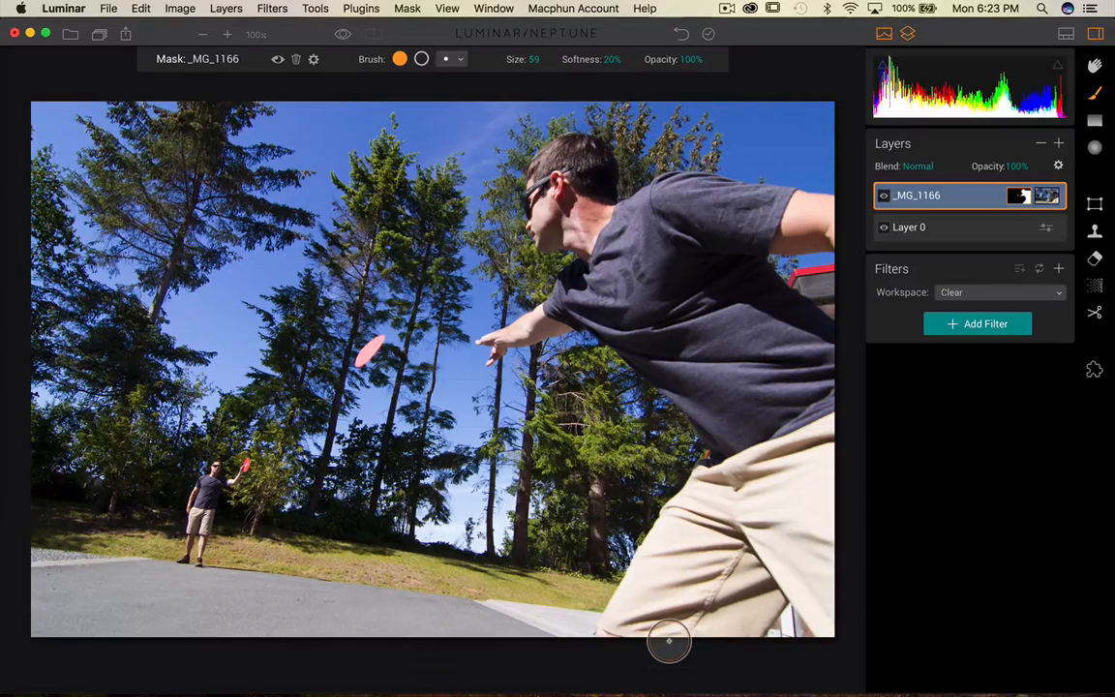
mouse_move(937, 168)
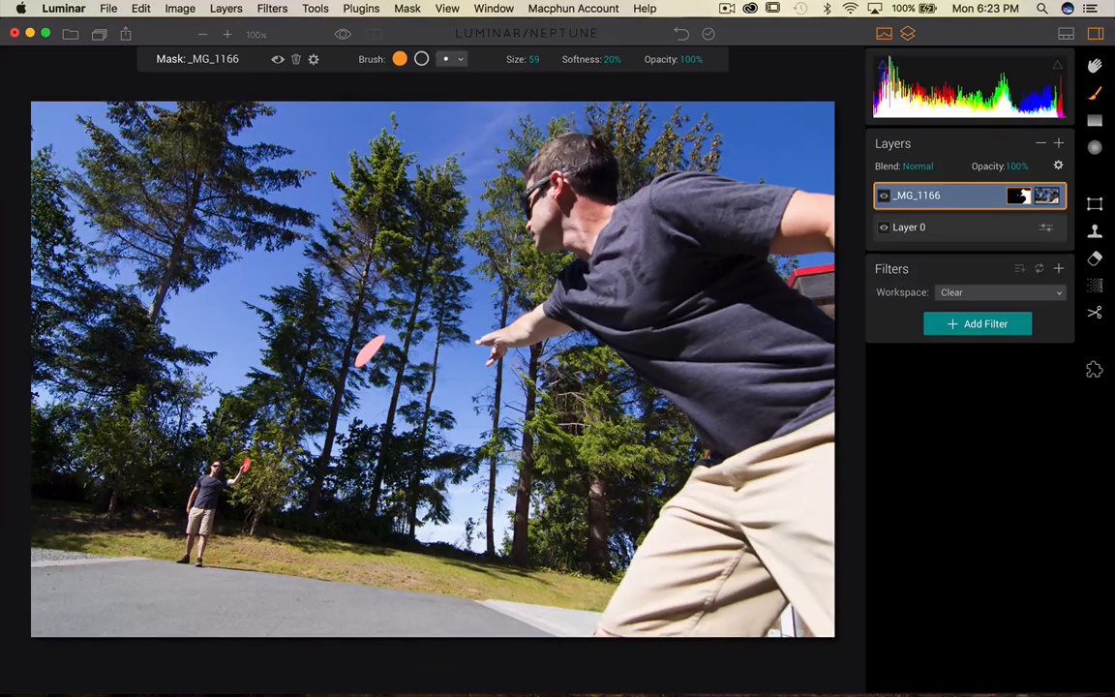
mouse_move(768, 311)
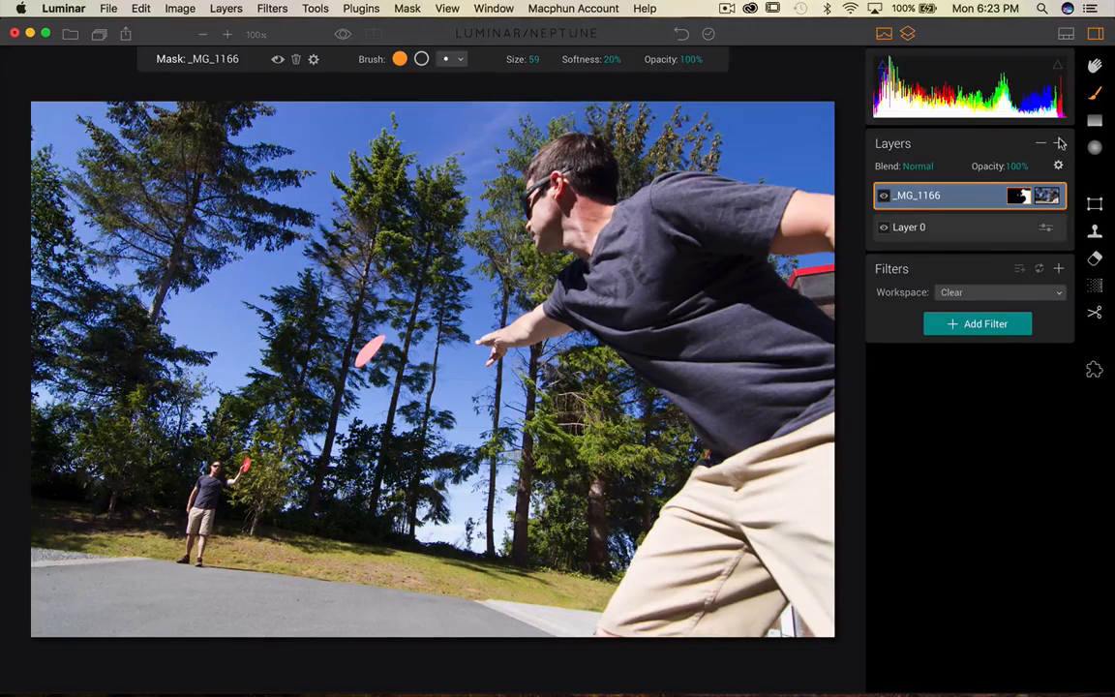
Step: Load _MG_1165.jpg as a third image layer on top of _MG_1166
left_click(1059, 144)
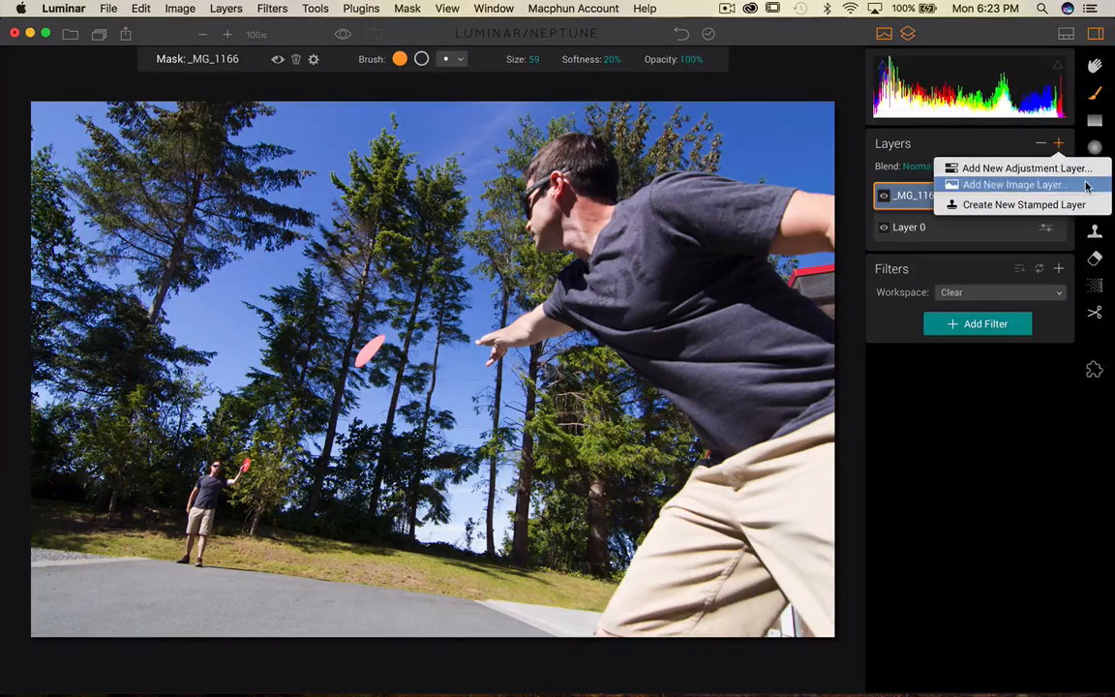
left_click(1015, 184)
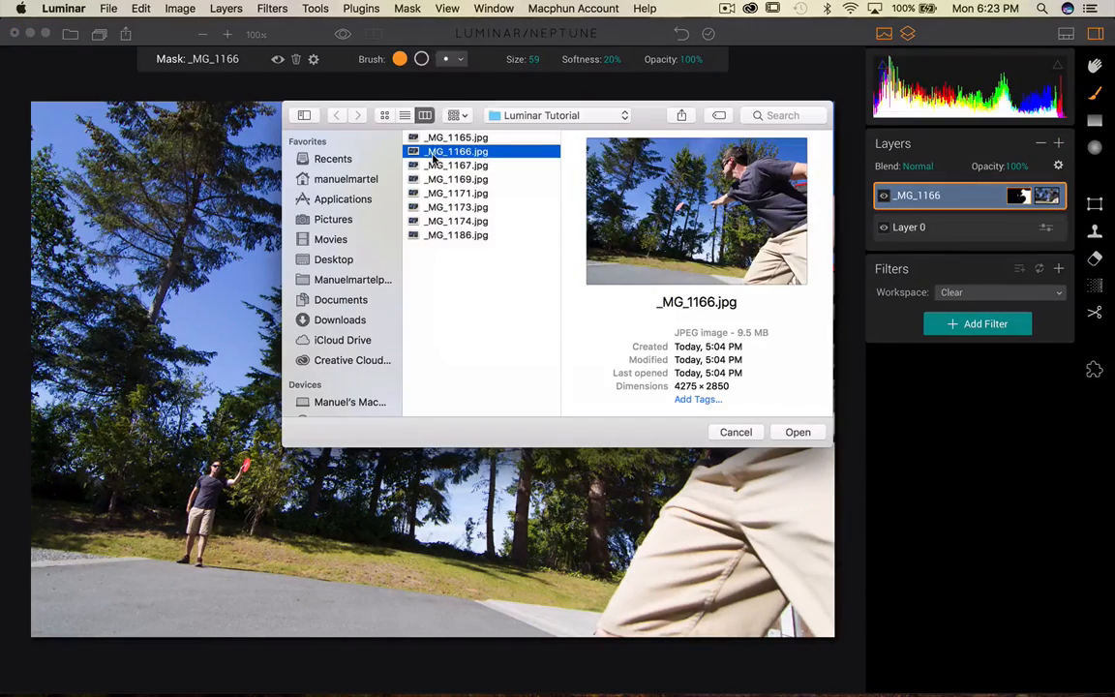
left_click(456, 137)
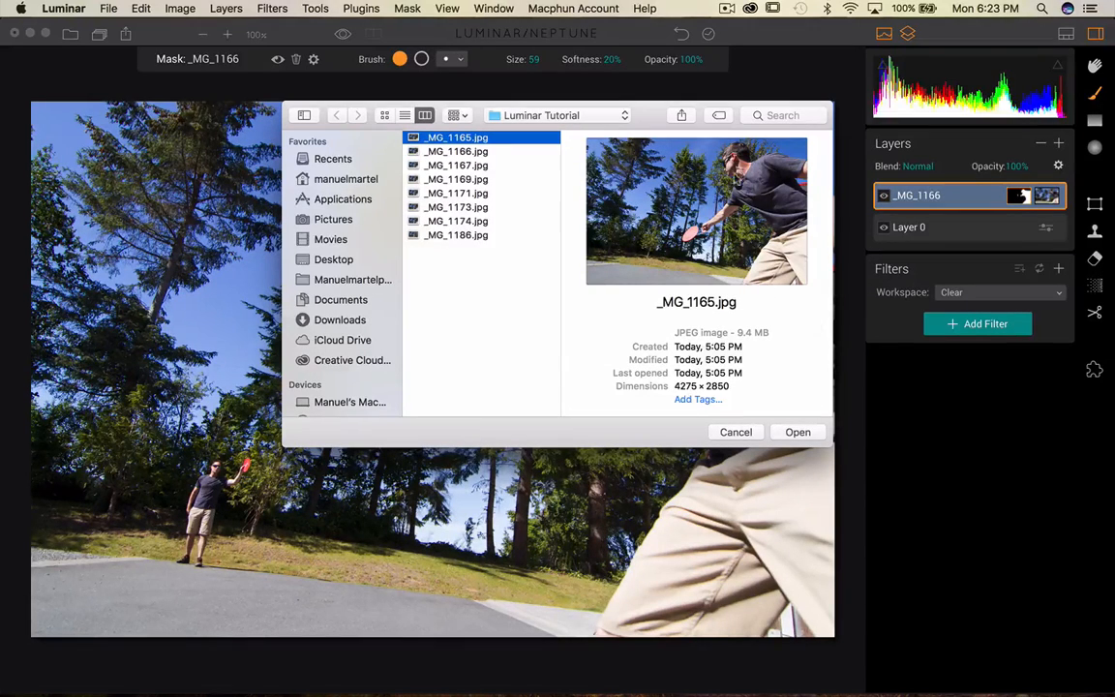
mouse_move(797, 431)
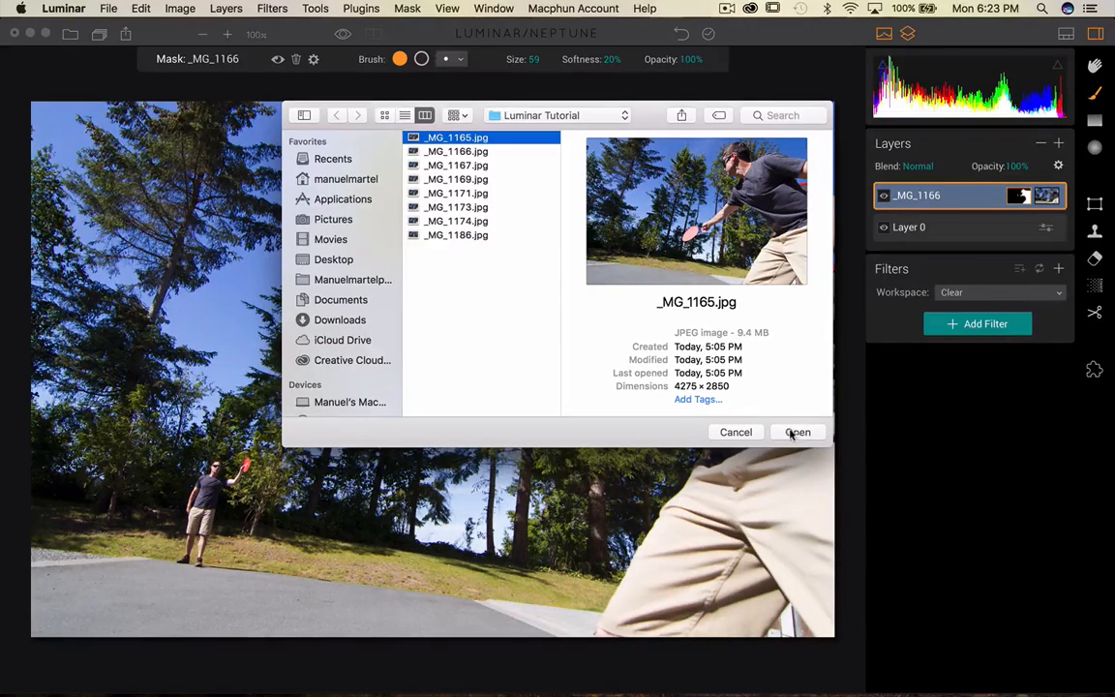
left_click(798, 432)
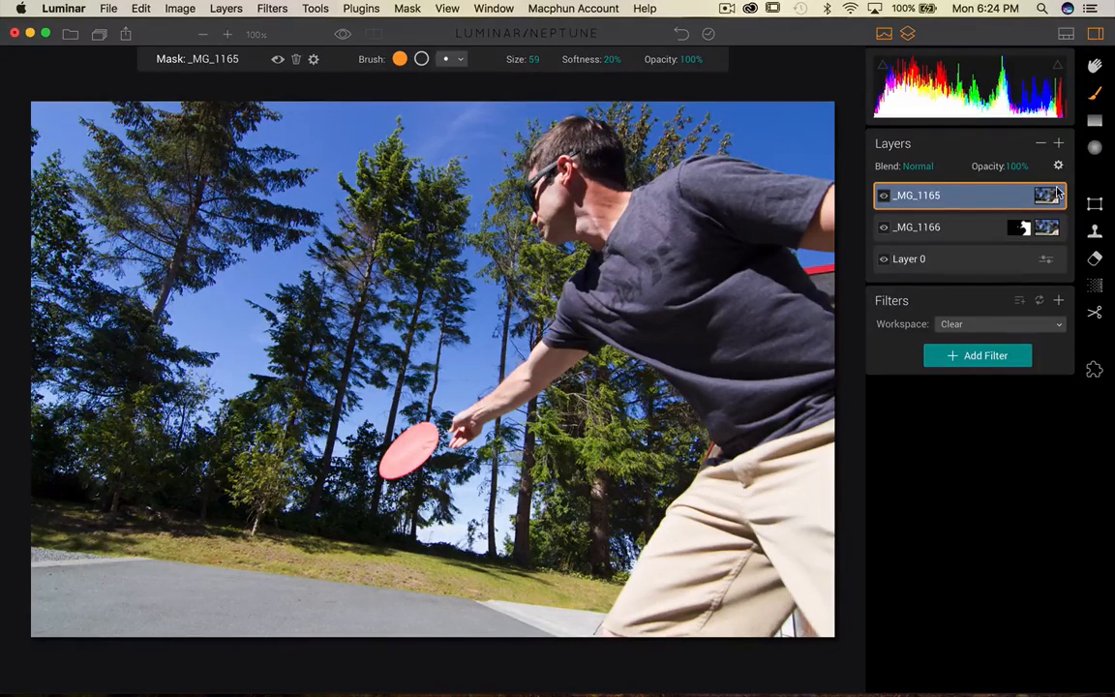
mouse_move(1095, 203)
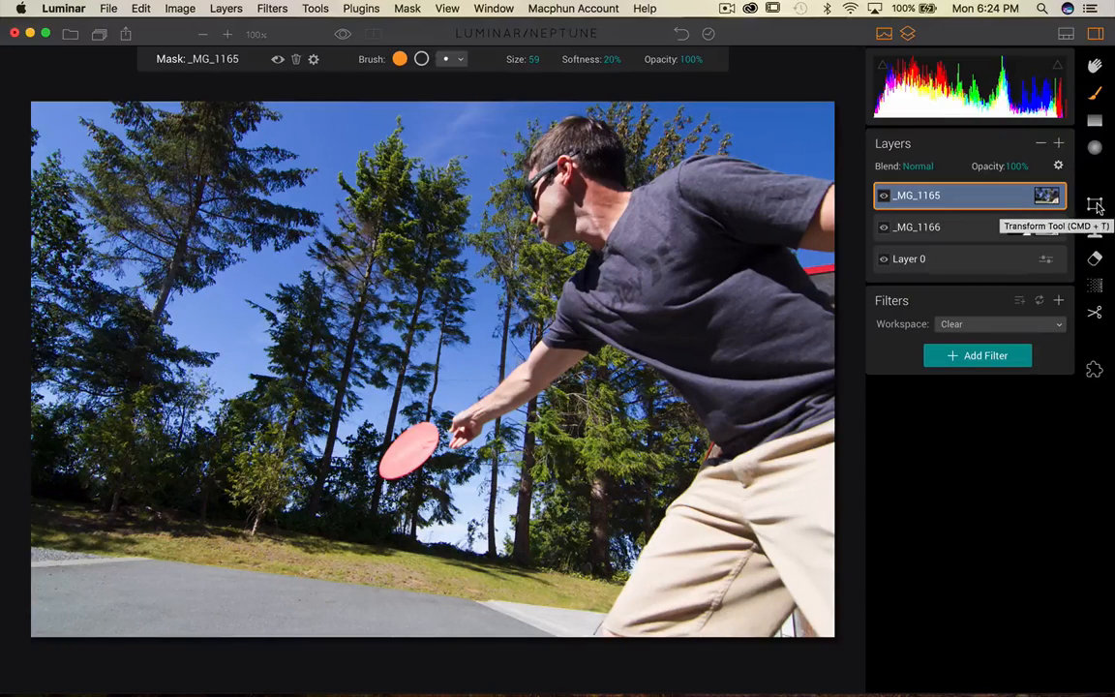
left_click(1095, 204)
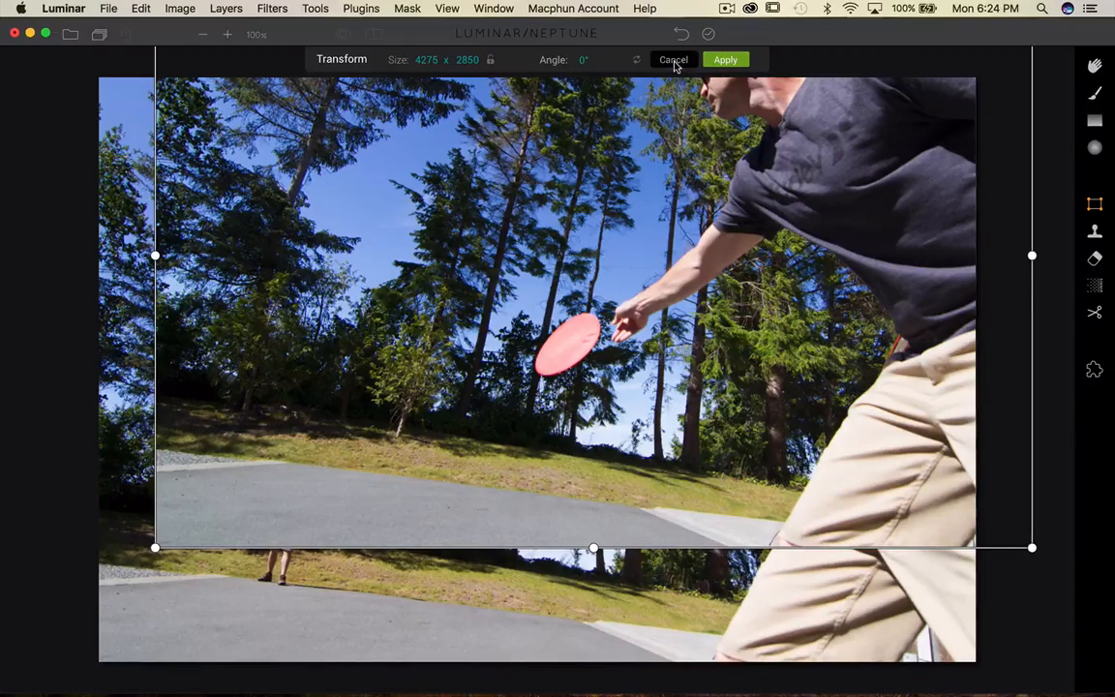
left_click(725, 59)
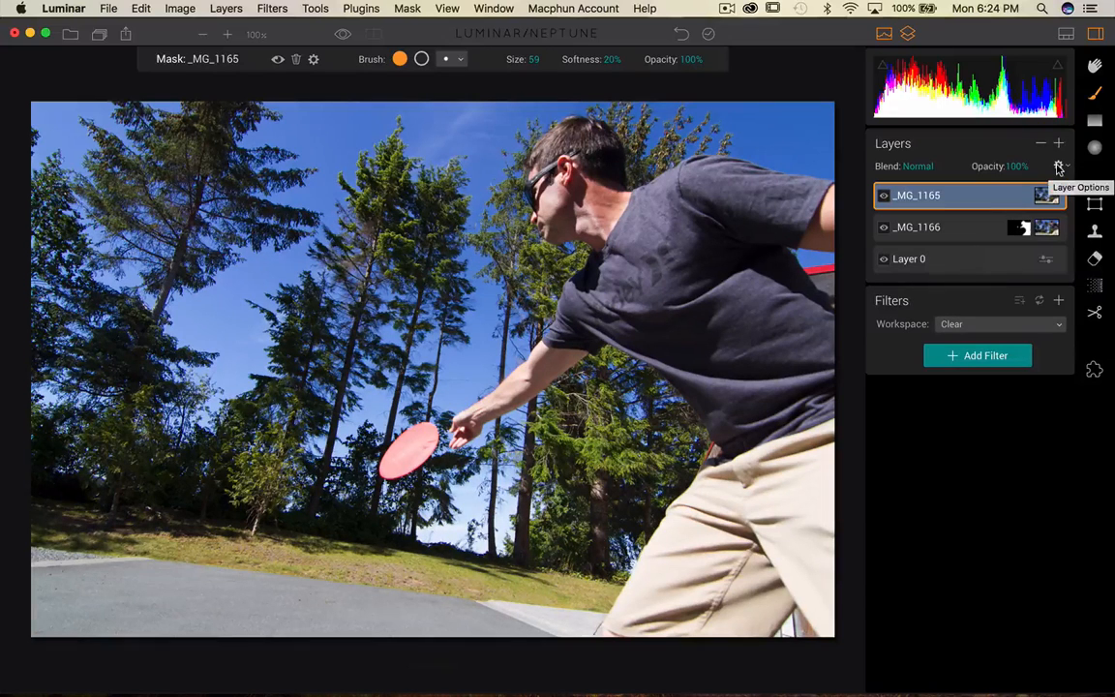
Step: Fill the _MG_1165 layer mask black and set the brush to paint back in
left_click(1059, 166)
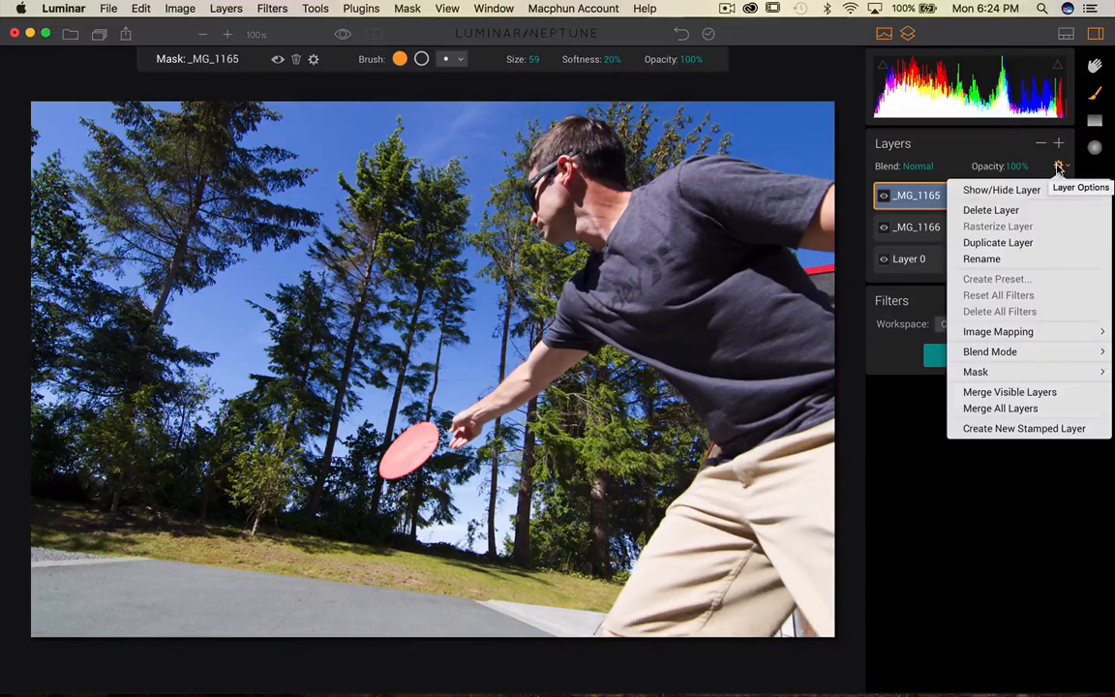
mouse_move(975, 372)
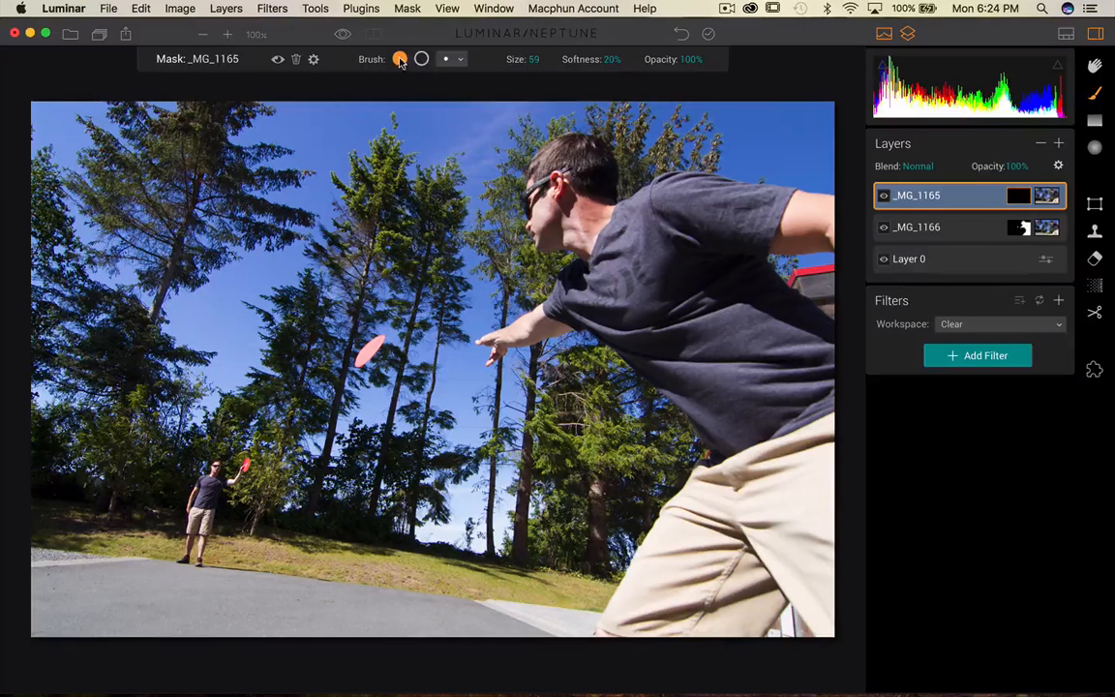
left_click(441, 424)
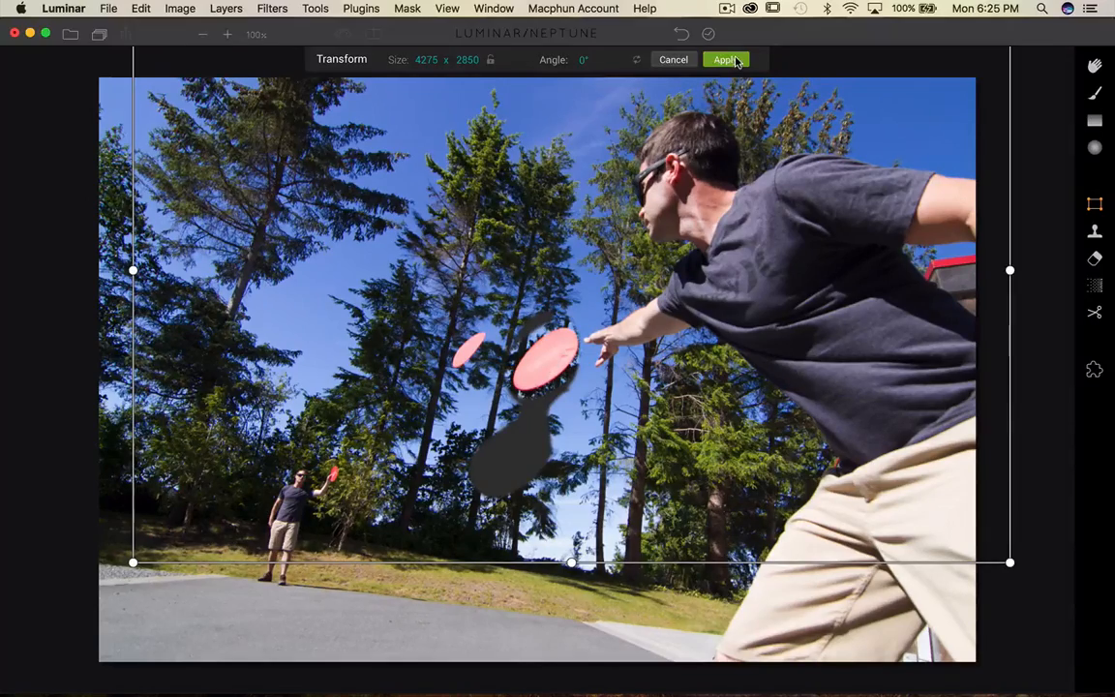
Step: Confirm the transform, zoom in to clean the mask around the large frisbee, then zoom out
left_click(726, 59)
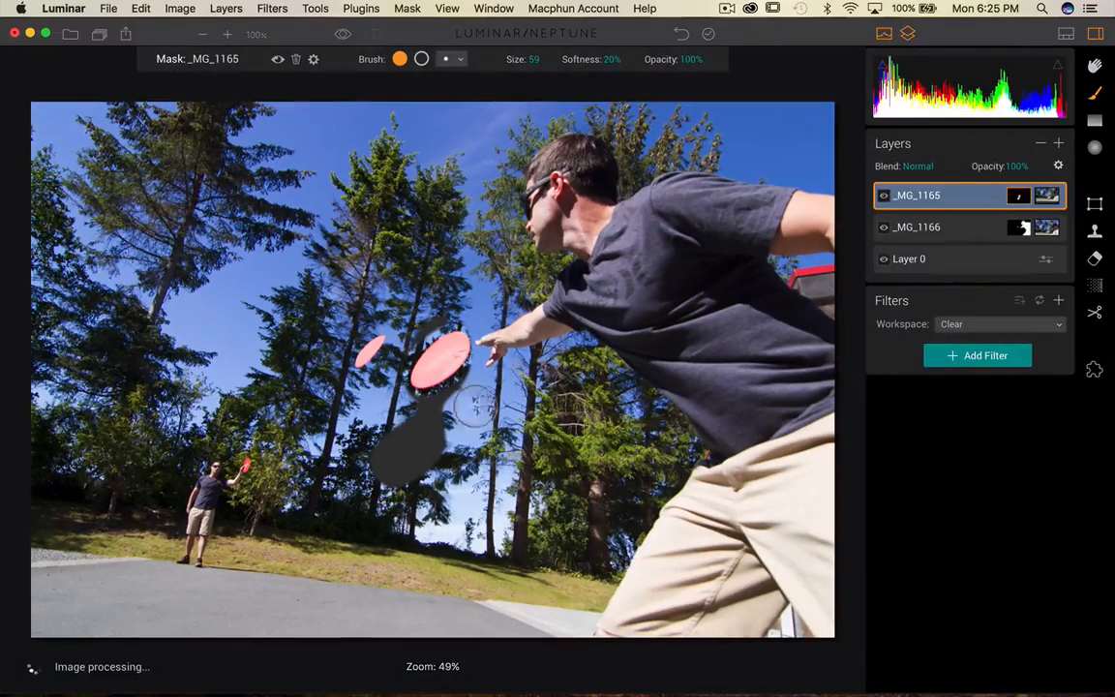
key("cmd+=")
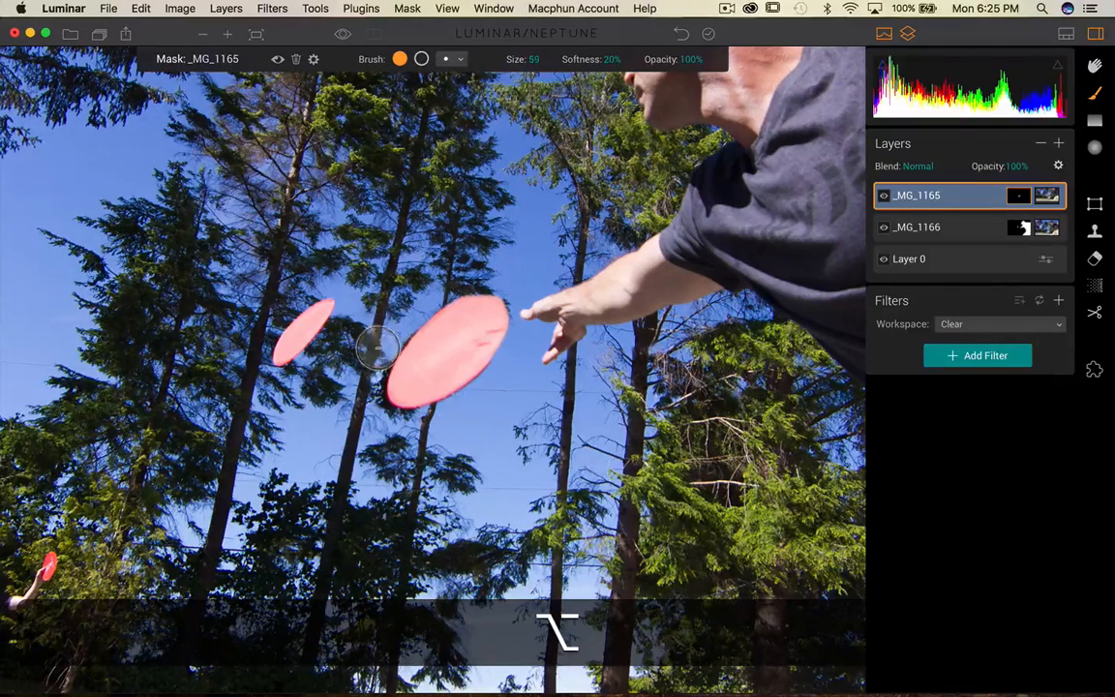
mouse_move(392, 329)
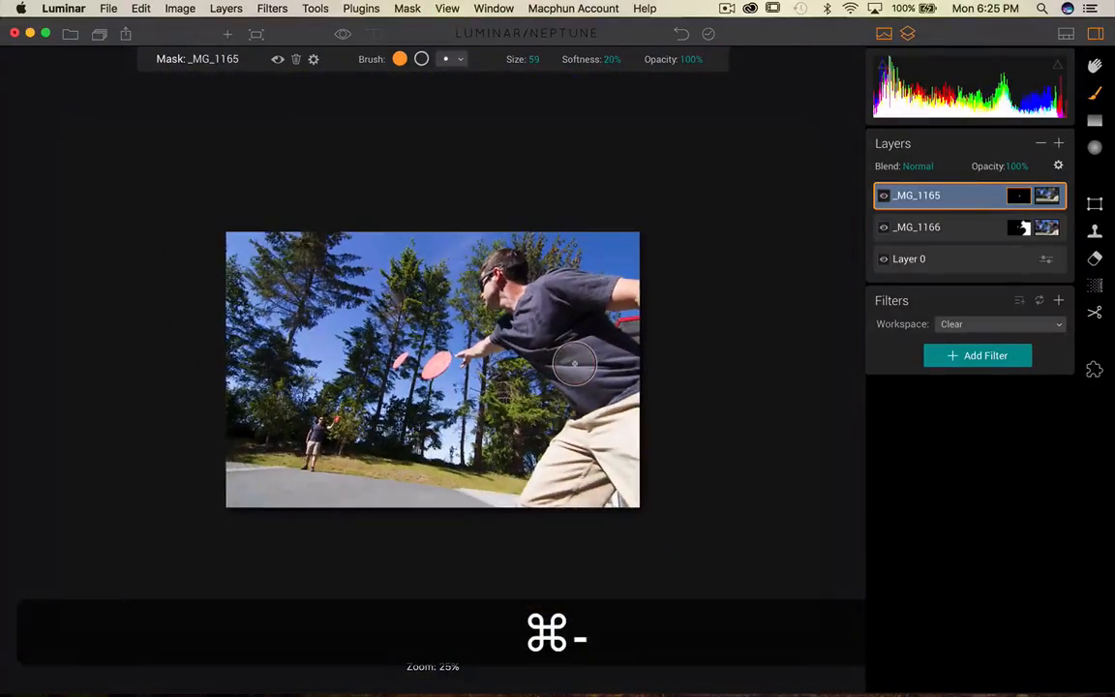
key("cmd+=")
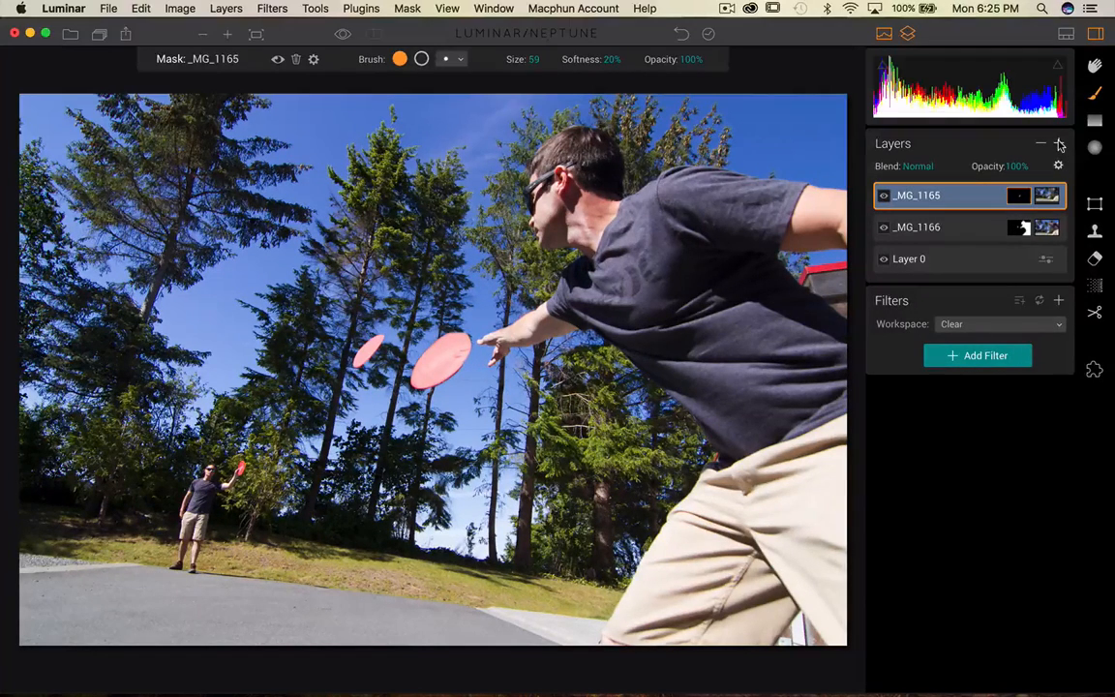
Step: Add _MG_1167, _MG_1169, _MG_1171 and _MG_1173 as new image layers atop the composite
left_click(1059, 143)
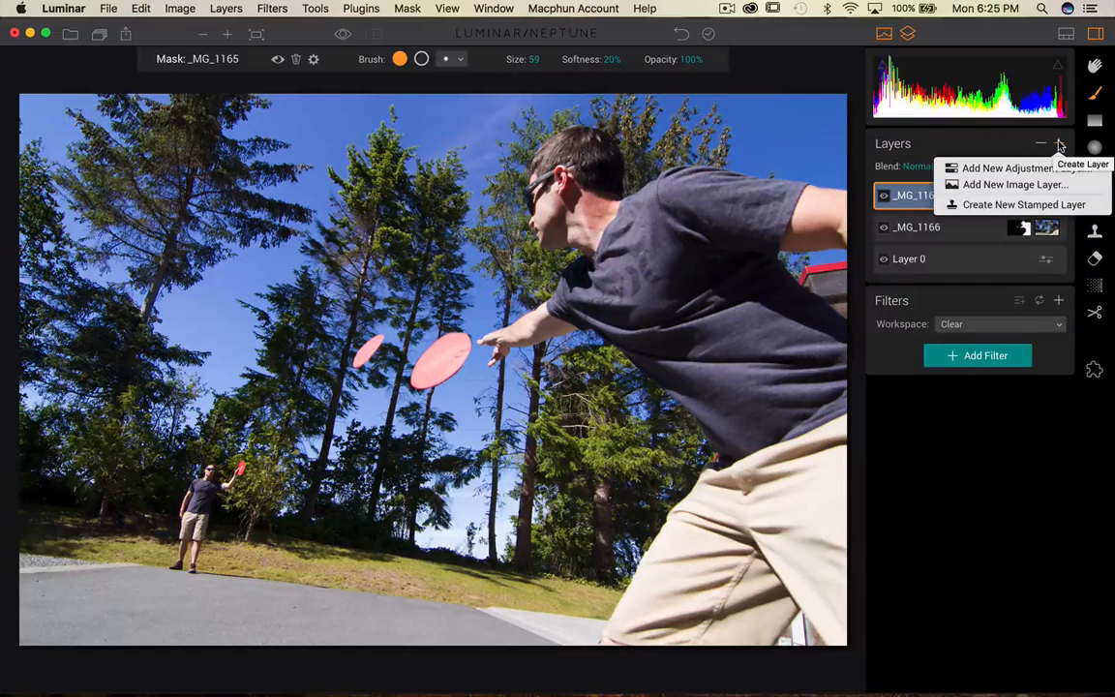
left_click(1015, 184)
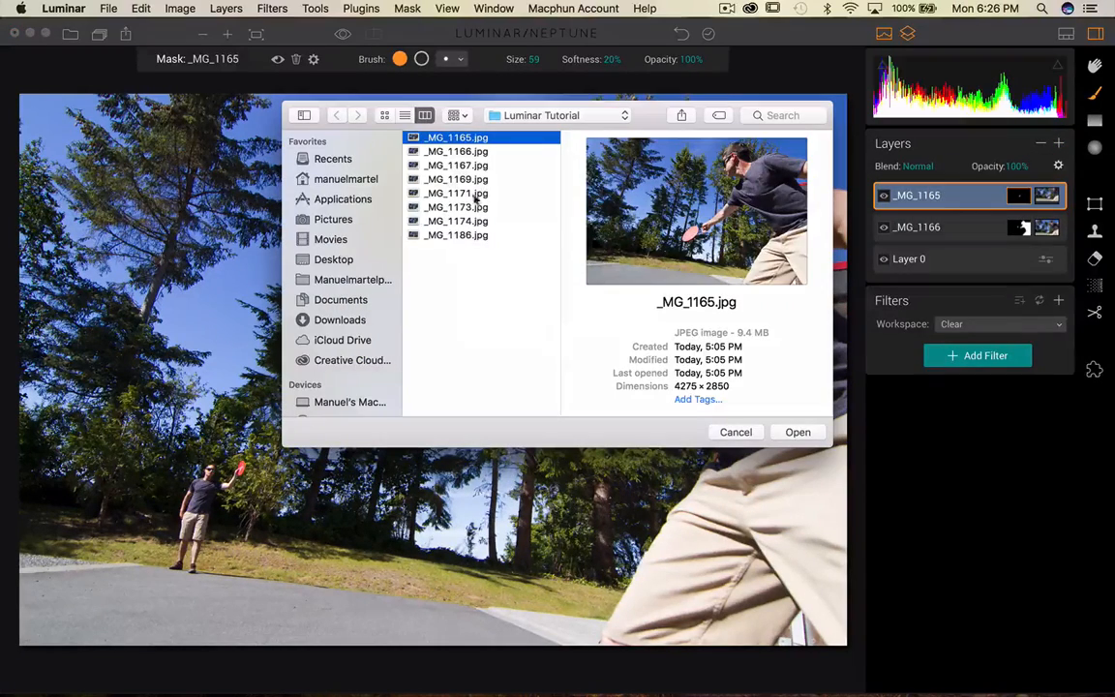
left_click(456, 165)
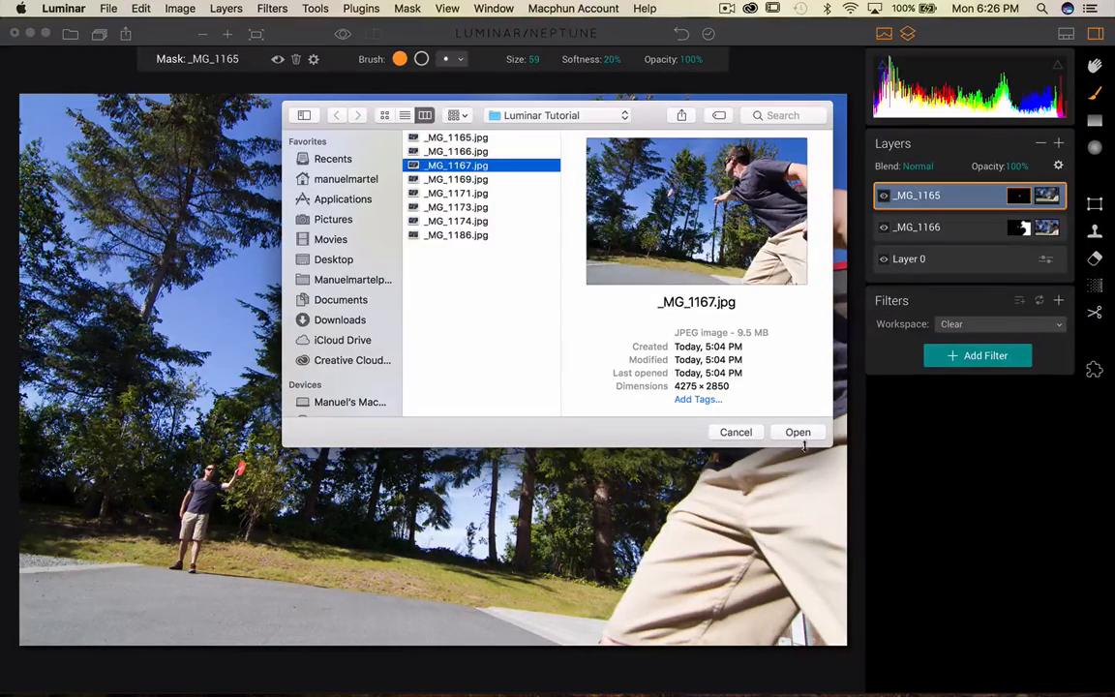
left_click(798, 432)
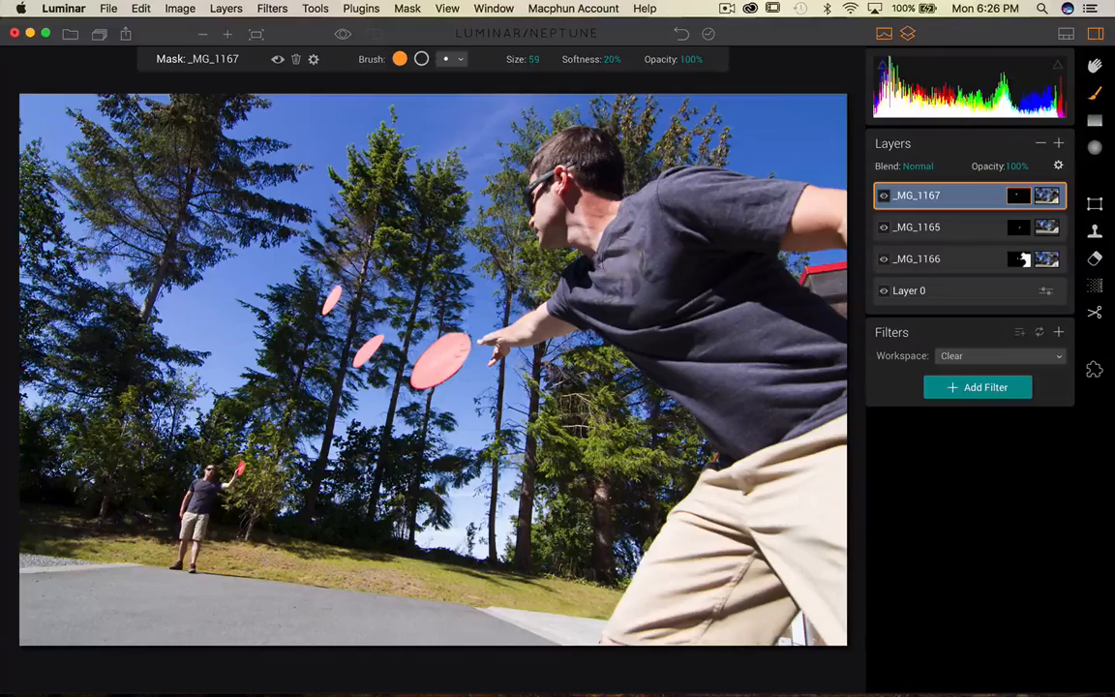
left_click(1058, 144)
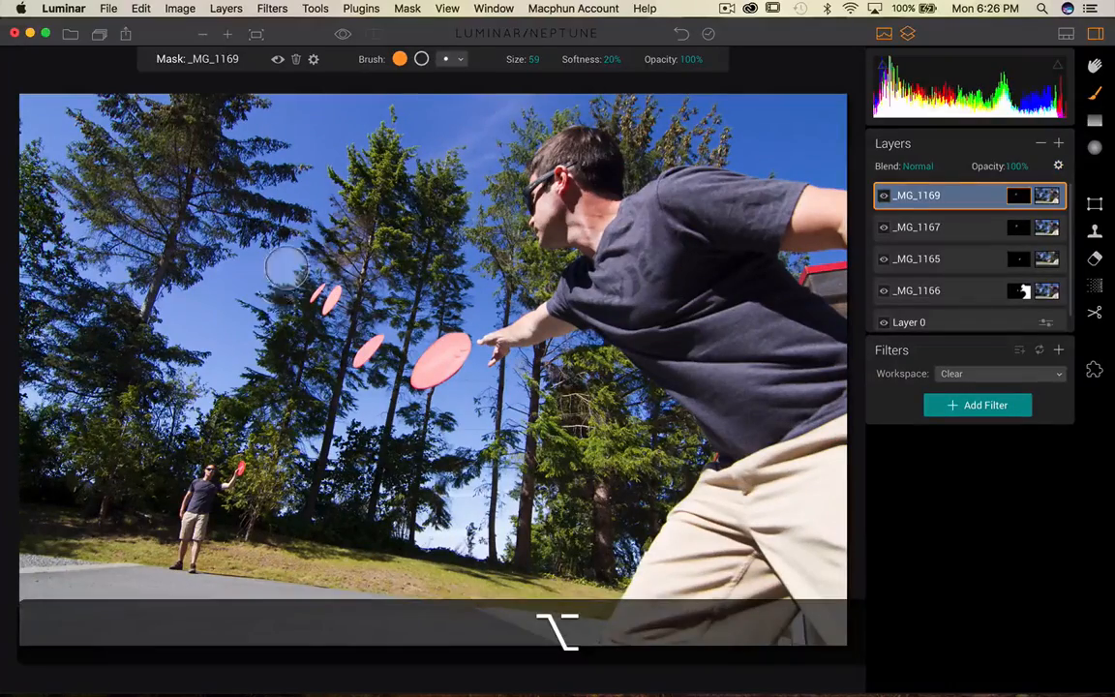
left_click(1060, 144)
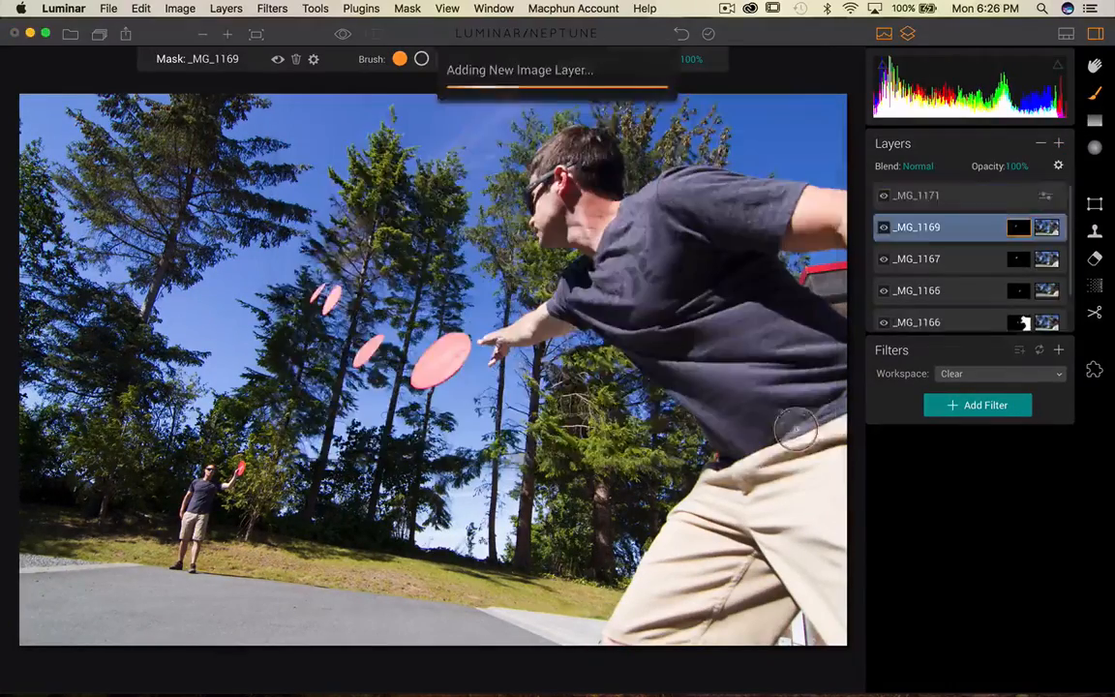
left_click(1059, 143)
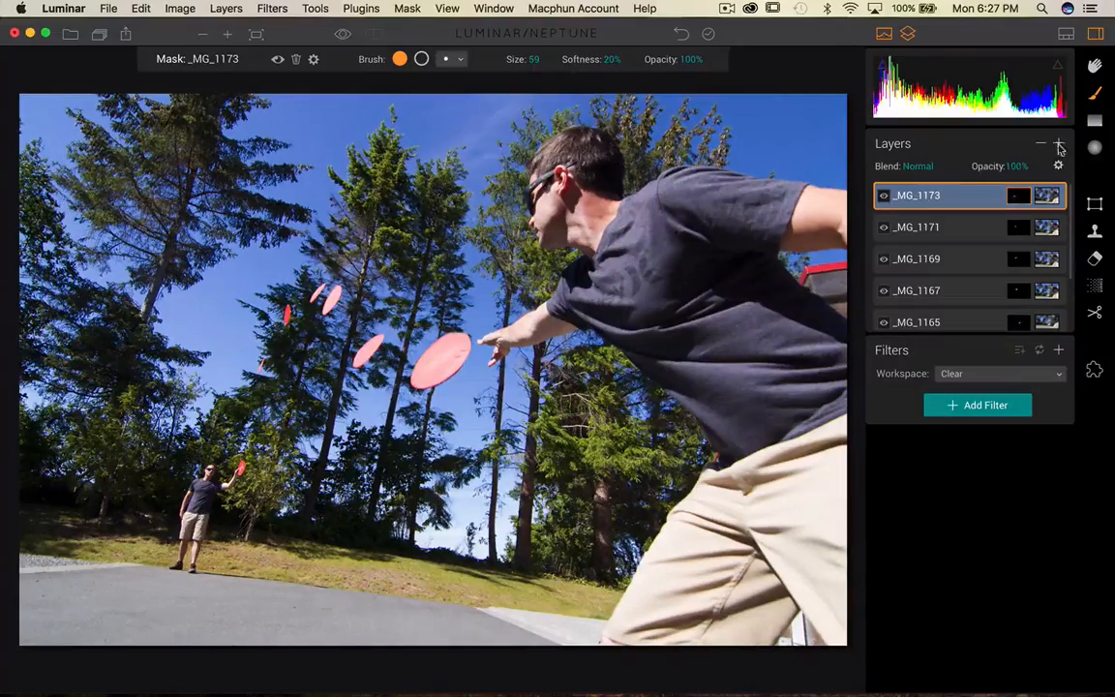
Step: Load _MG_1174 as the top image layer and apply its transform unchanged
left_click(1059, 166)
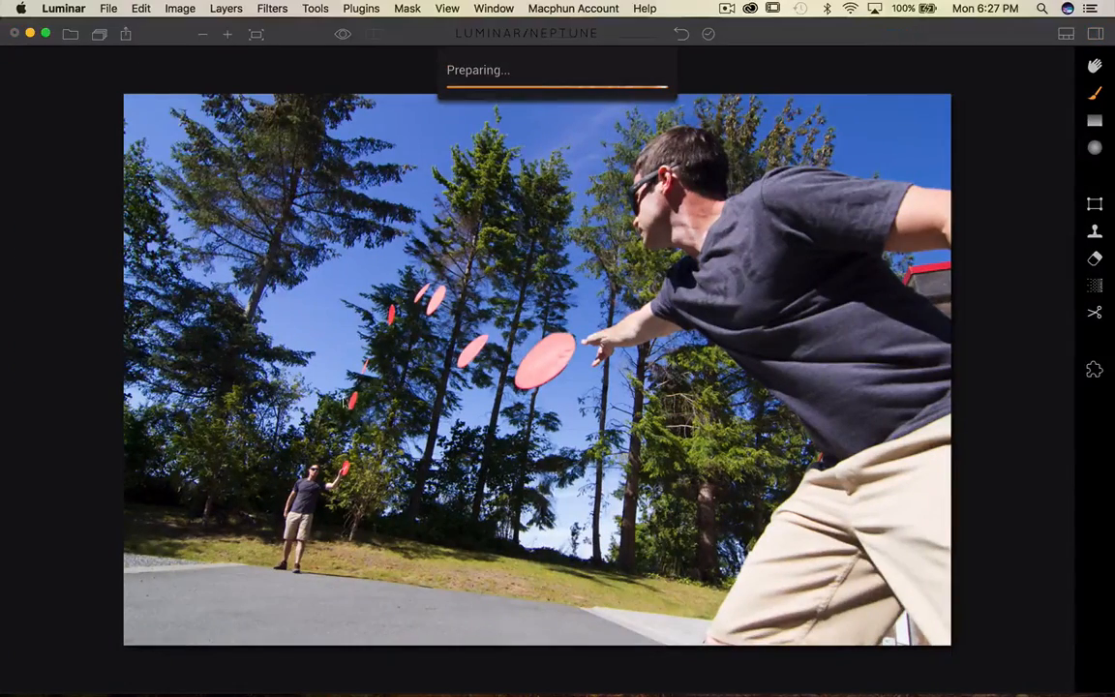
left_click(1095, 203)
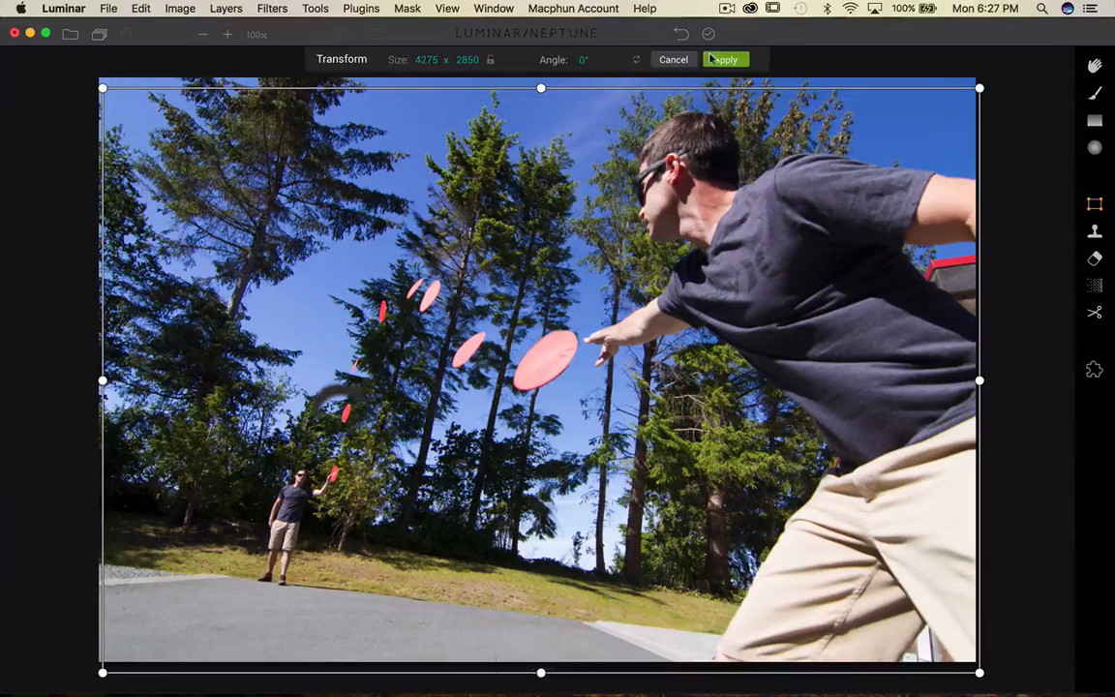
left_click(725, 59)
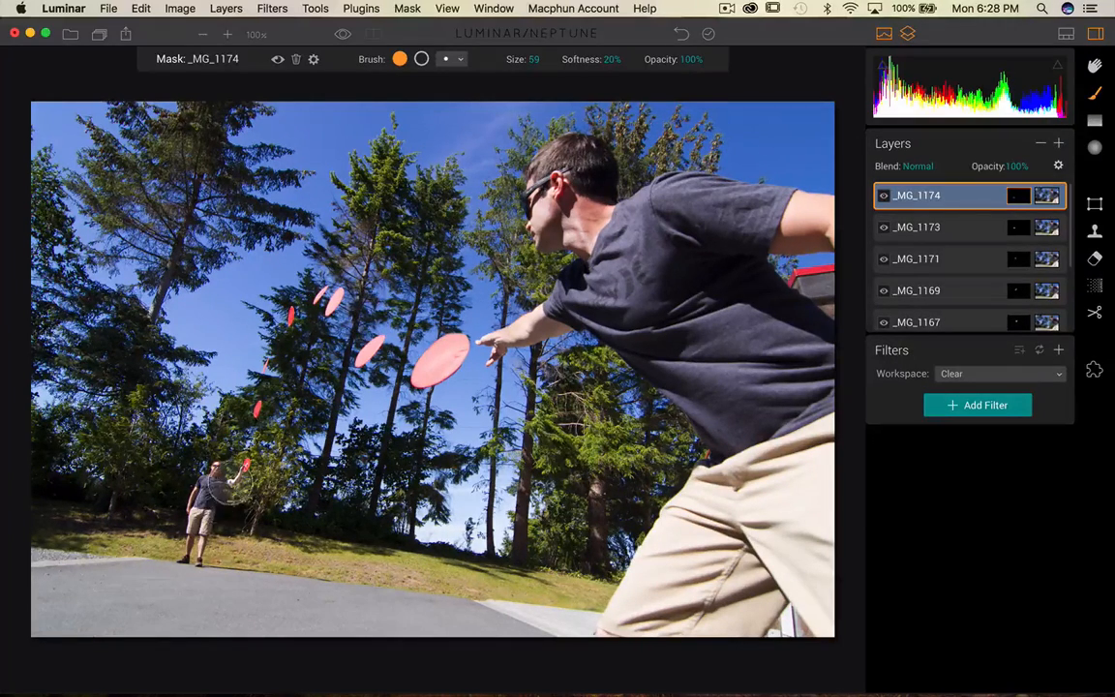
scroll("down", 3)
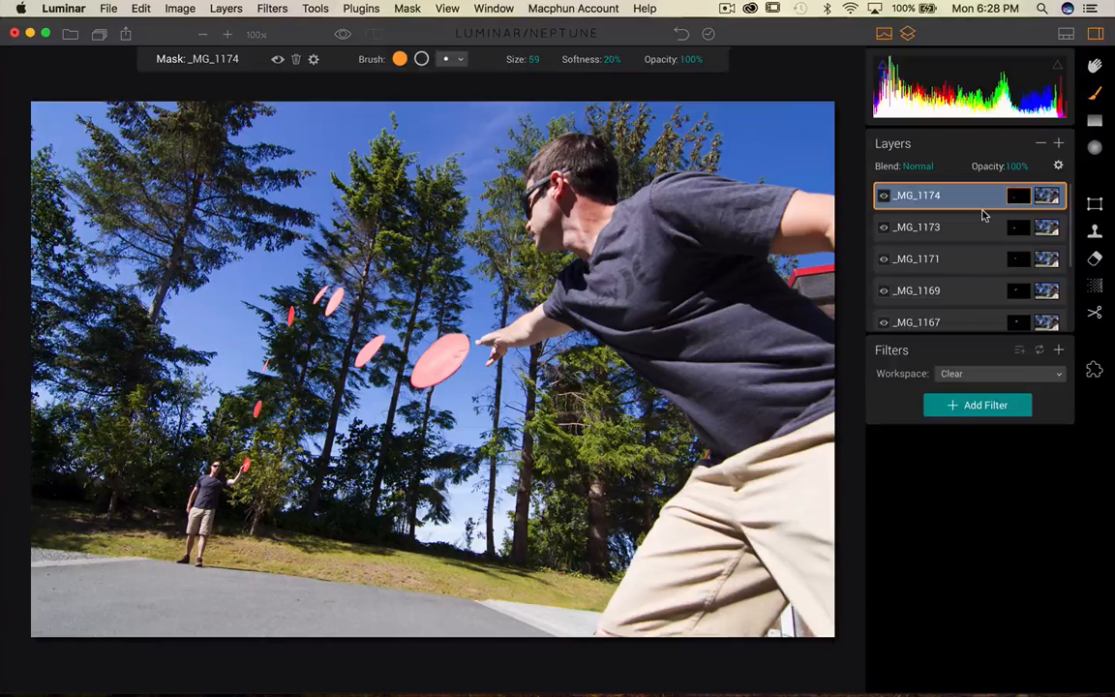
scroll("down", 3)
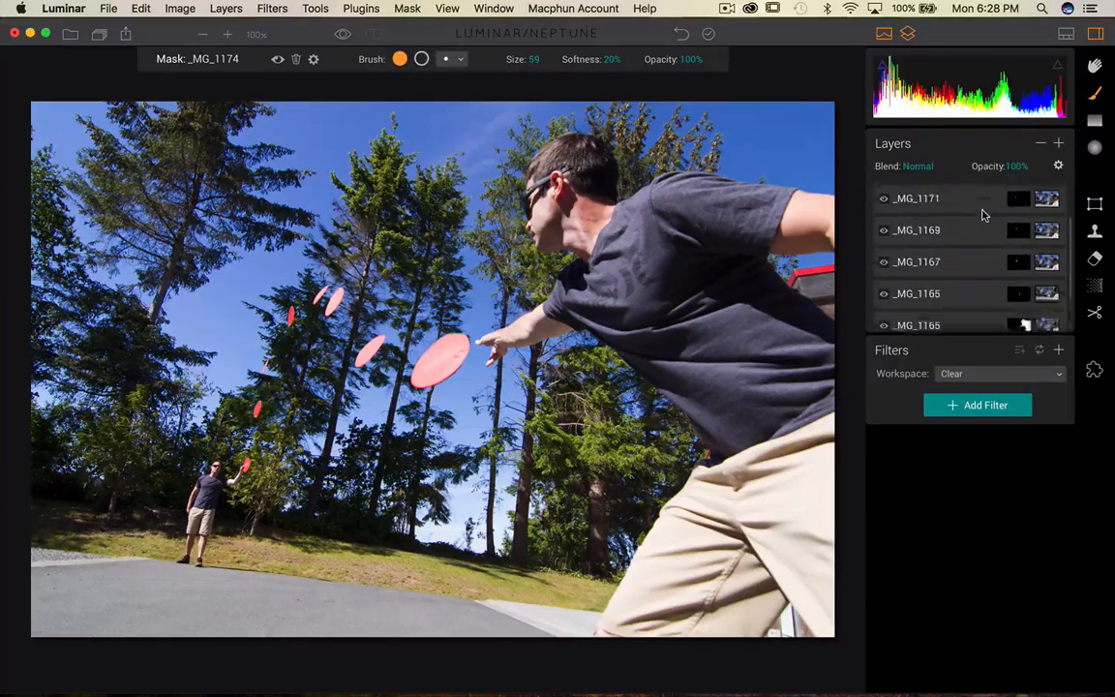
scroll("down", 3)
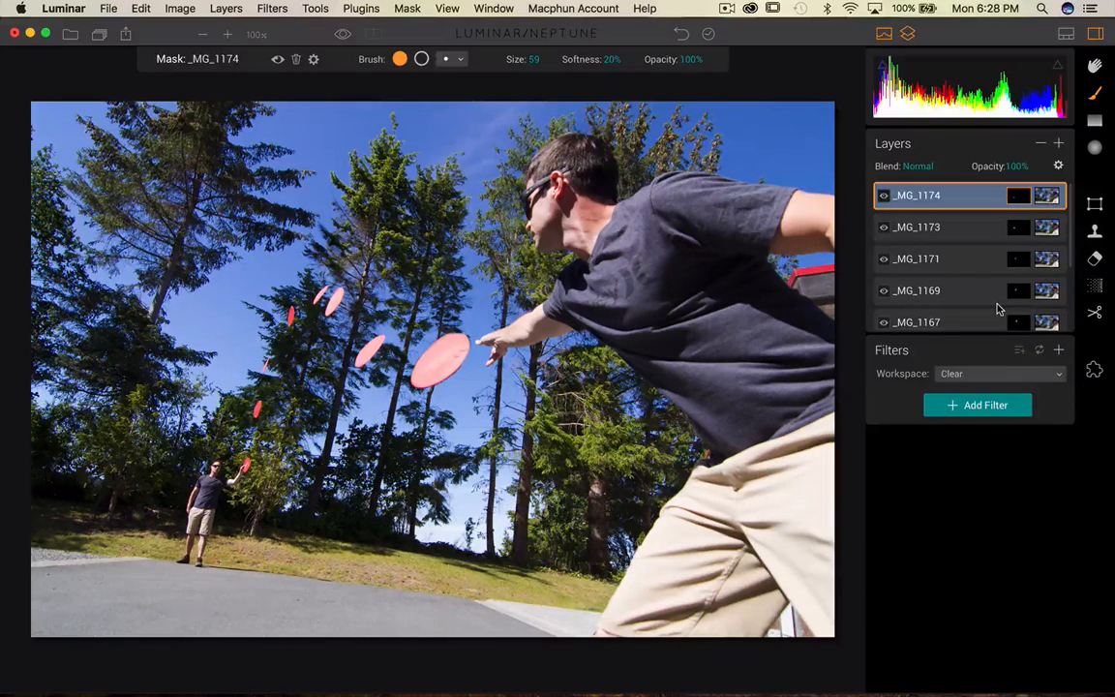
mouse_move(962, 204)
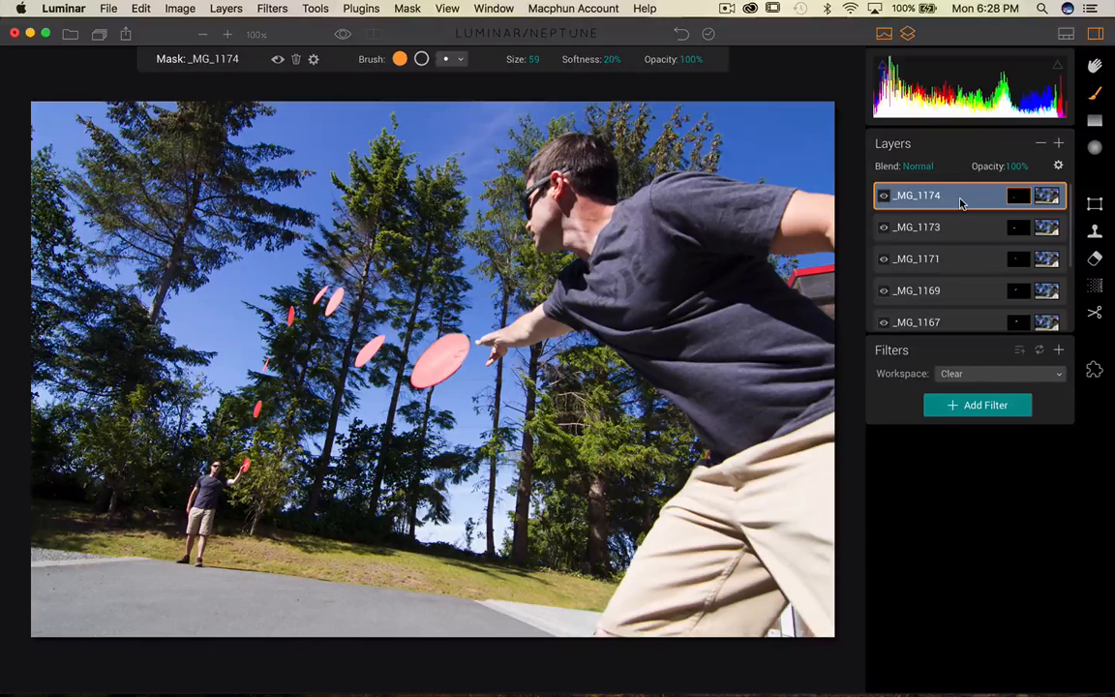
right_click(916, 194)
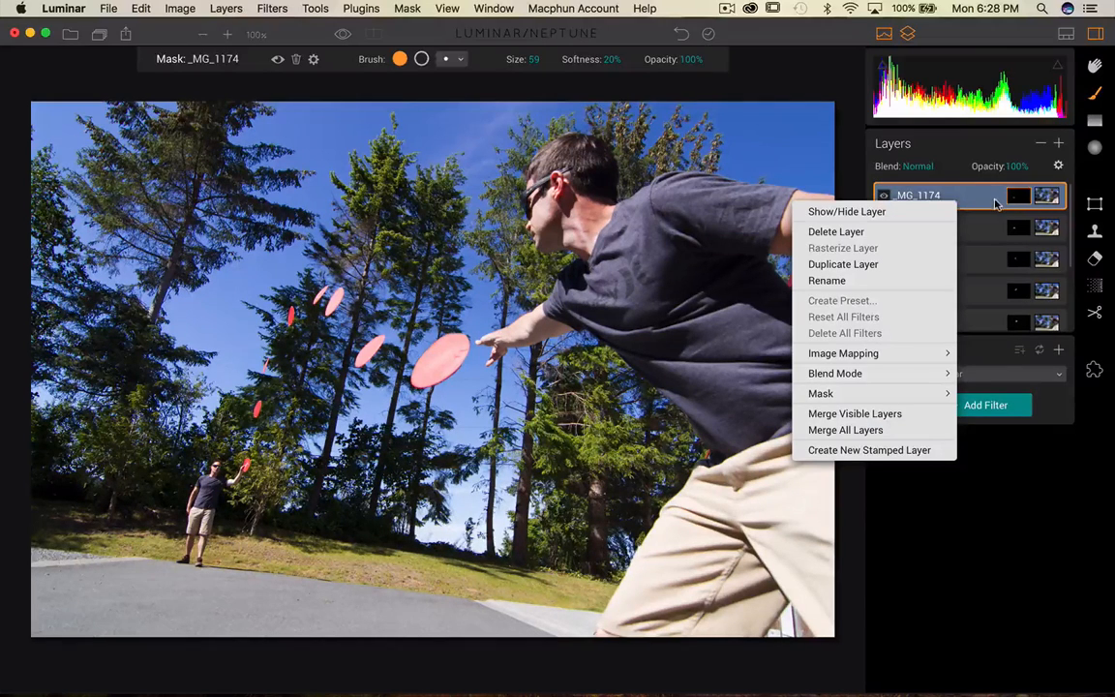
mouse_move(845, 429)
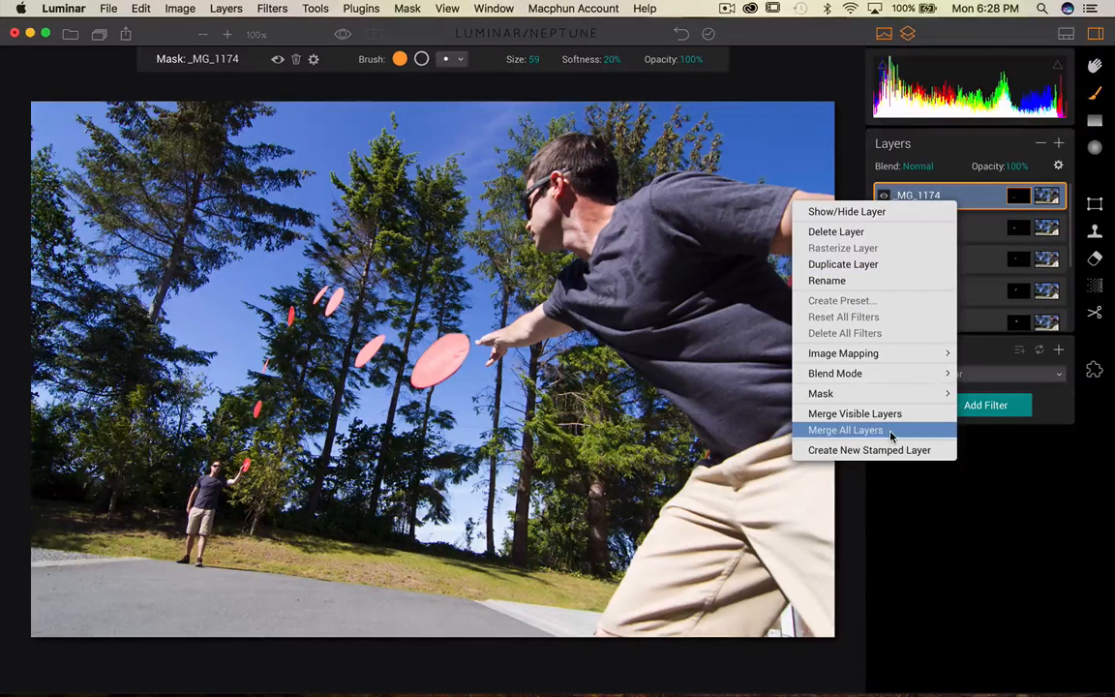
mouse_move(854, 414)
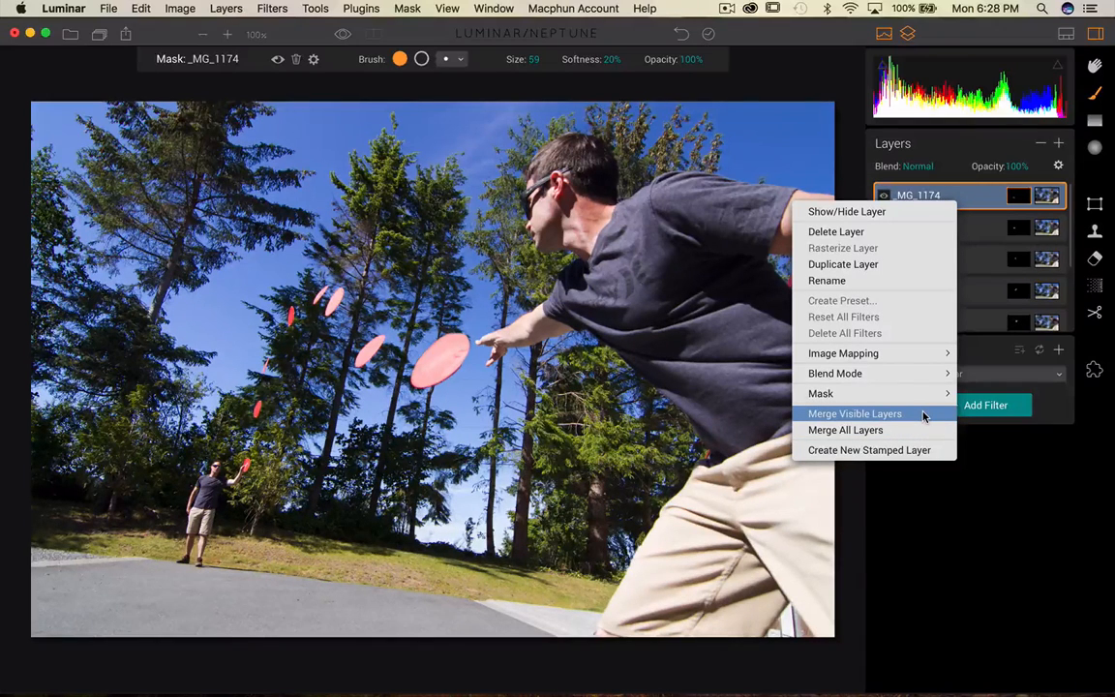
left_click(854, 413)
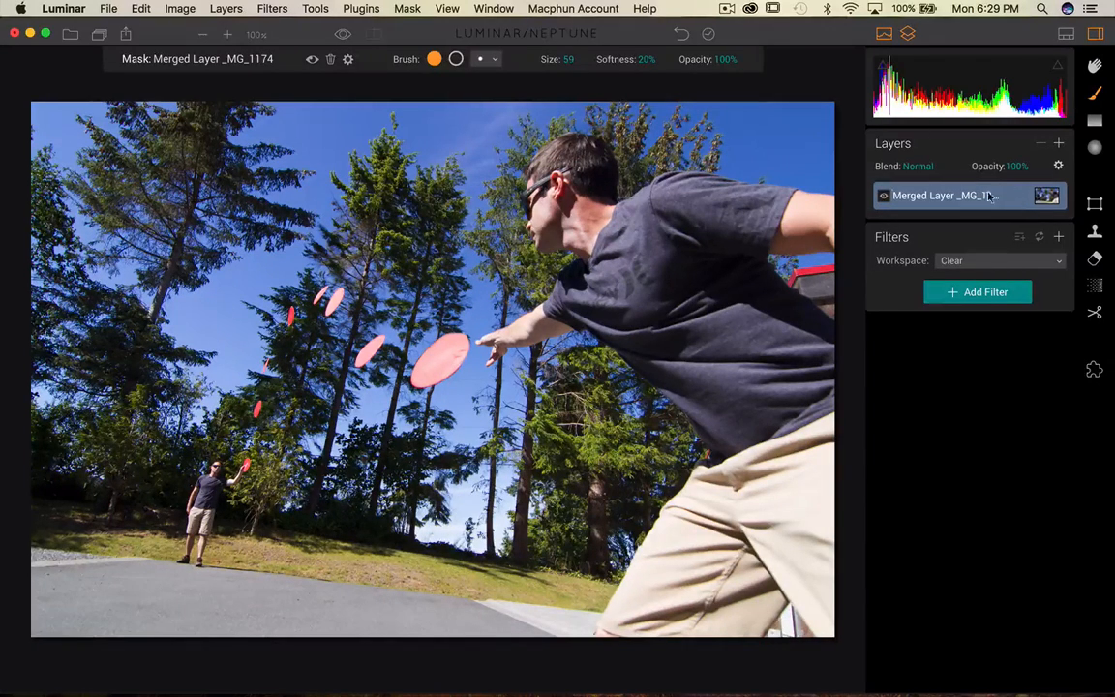
key("cmd+z")
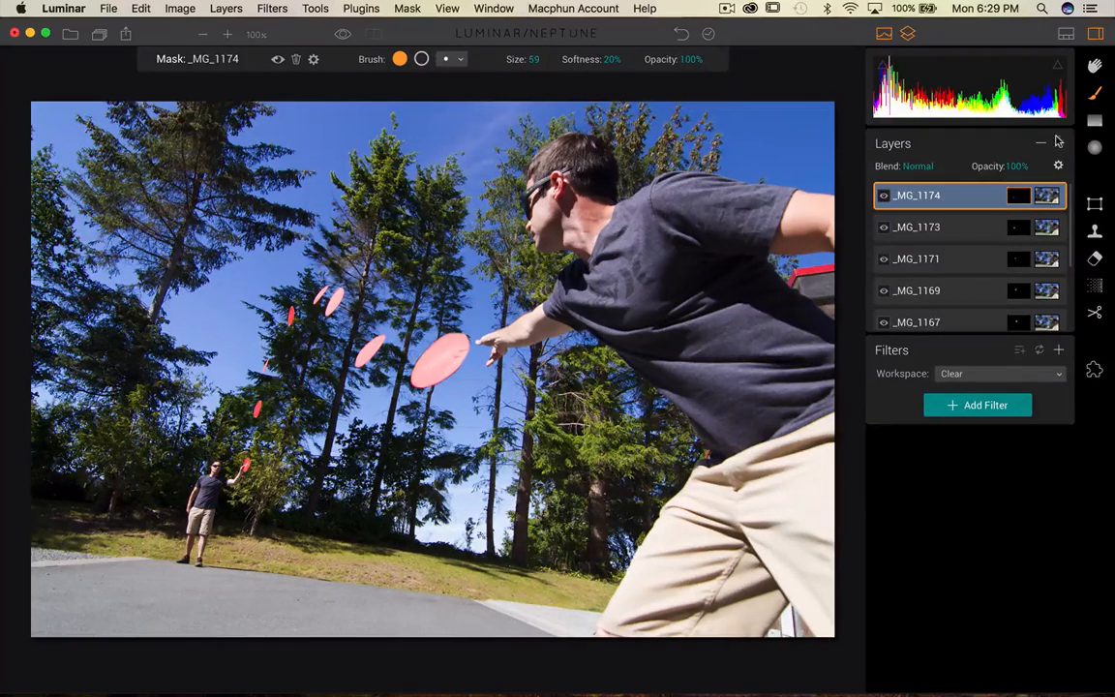
Step: Stamp the whole composite into a new layer and add a Vignette with amount -52
left_click(1058, 142)
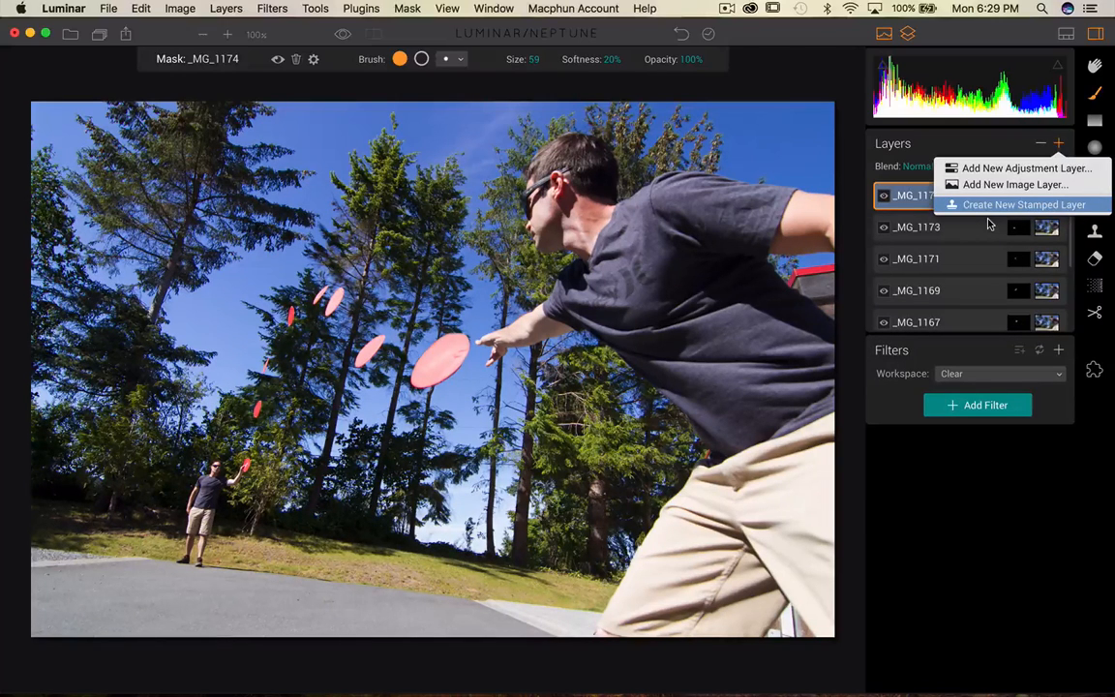
left_click(1025, 204)
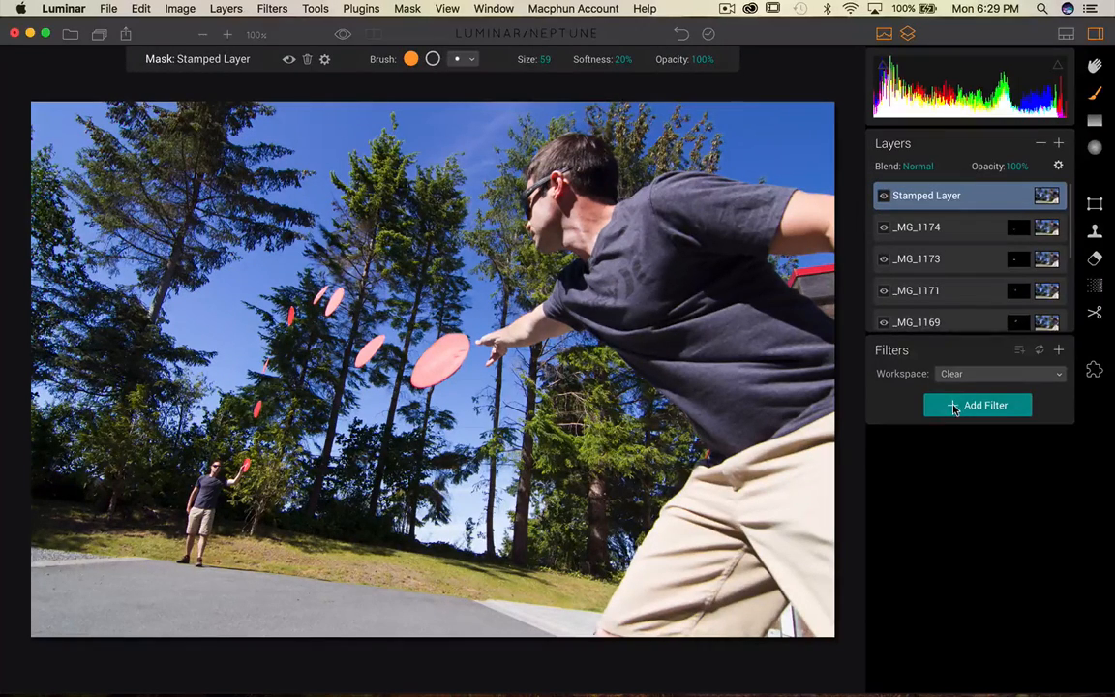
left_click(977, 405)
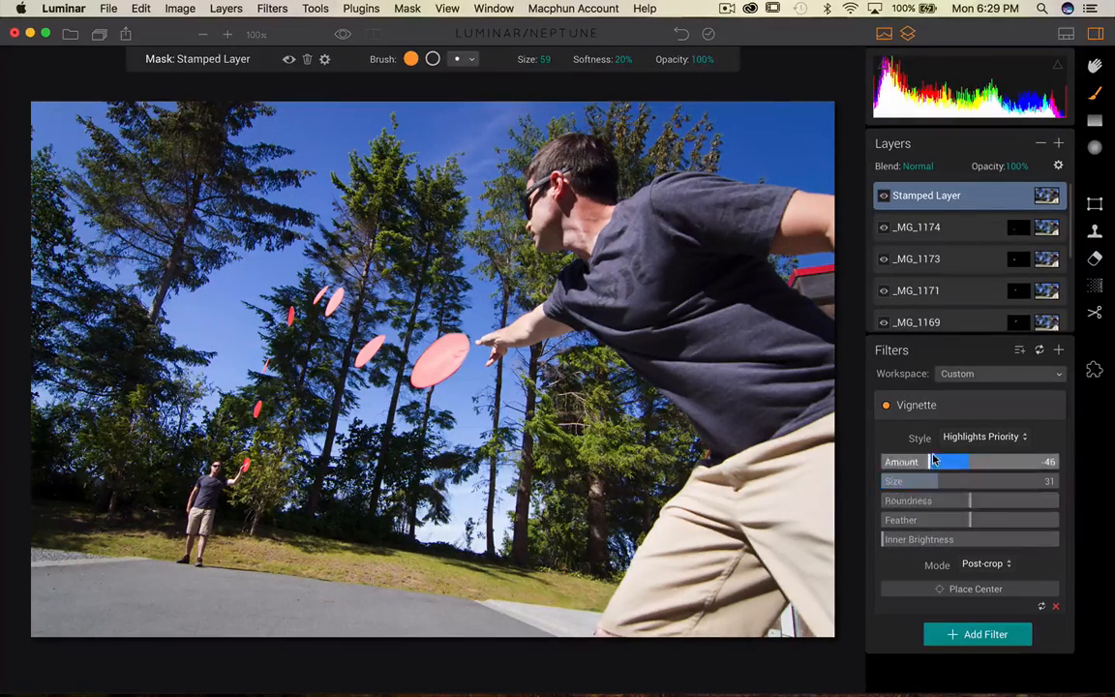
left_click_drag(953, 461, 944, 462)
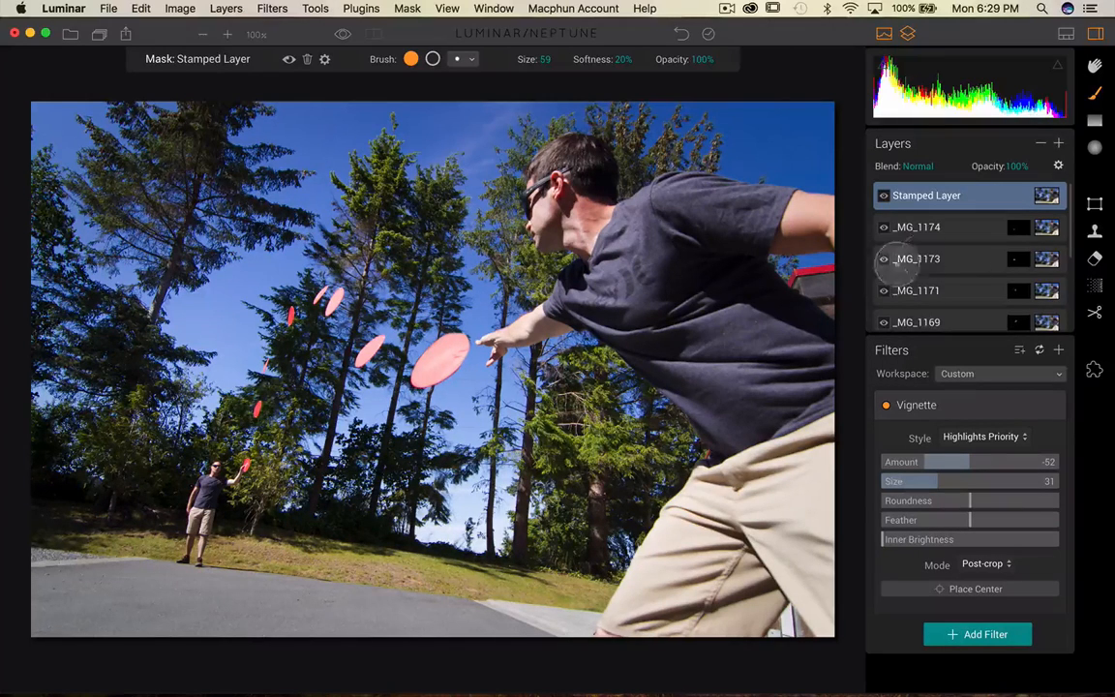
scroll("down", 3)
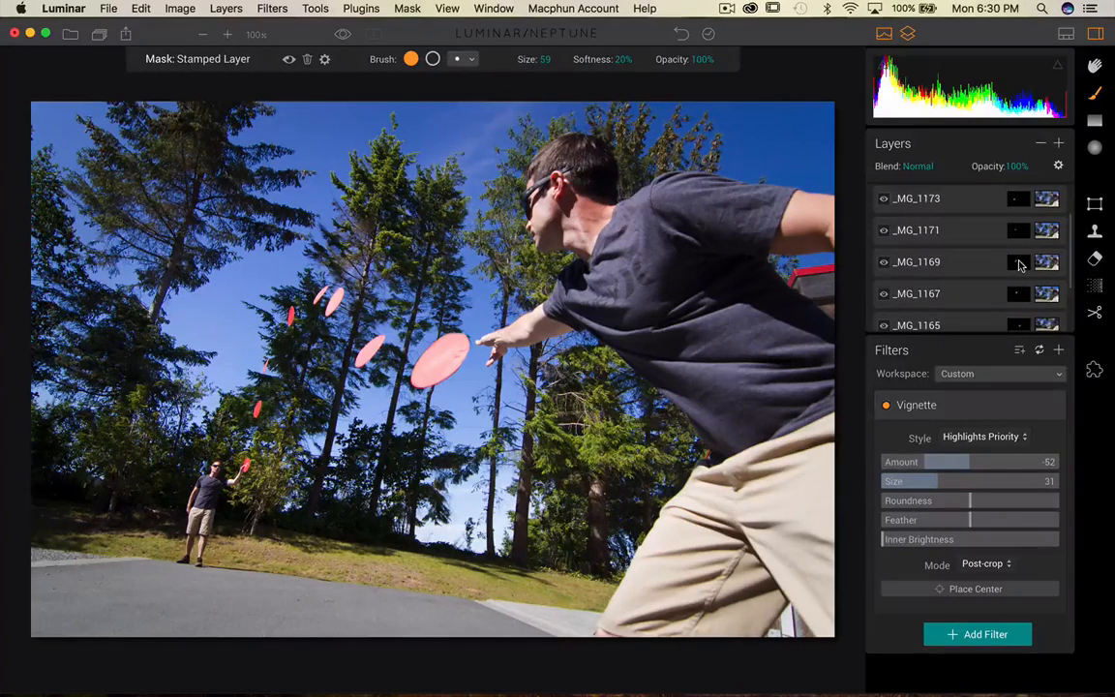
Step: Select the _MG_1169 layer's mask, undo the last edit, and reselect the vignetted Stamped Layer
left_click(917, 261)
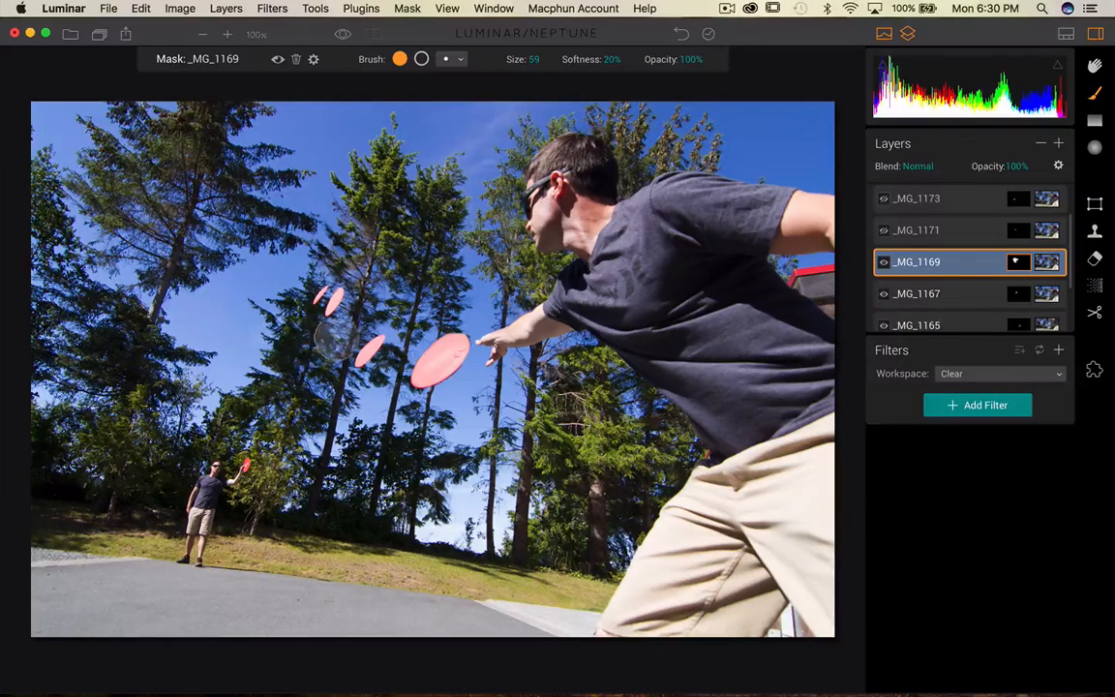
key("cmd+z")
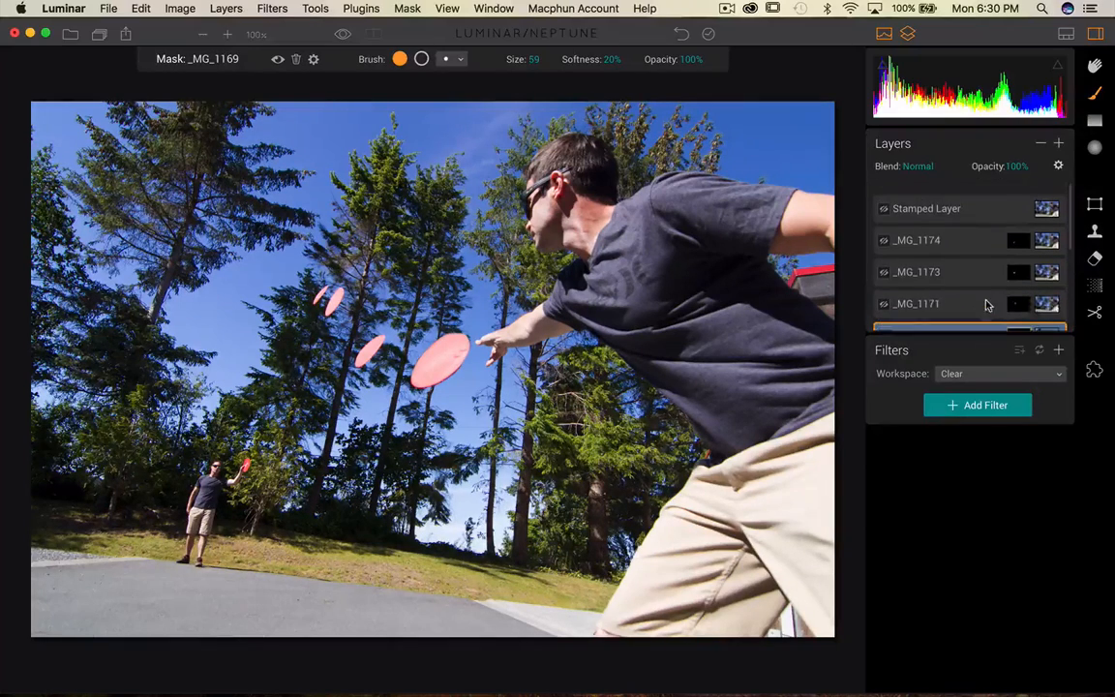
left_click(927, 208)
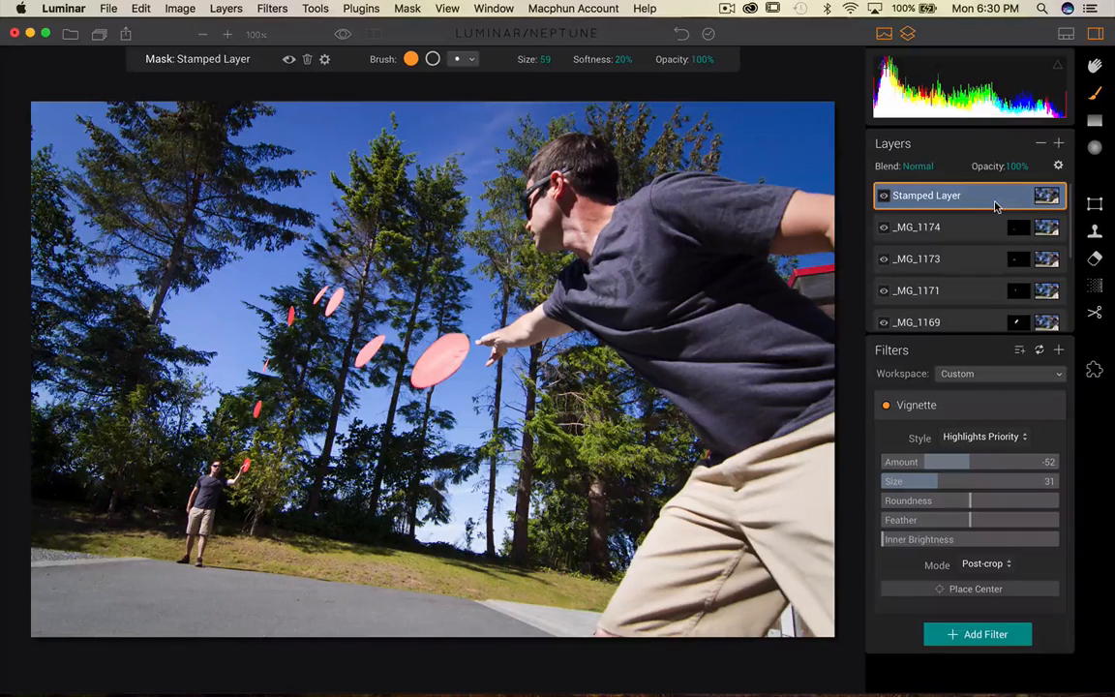
mouse_move(794, 218)
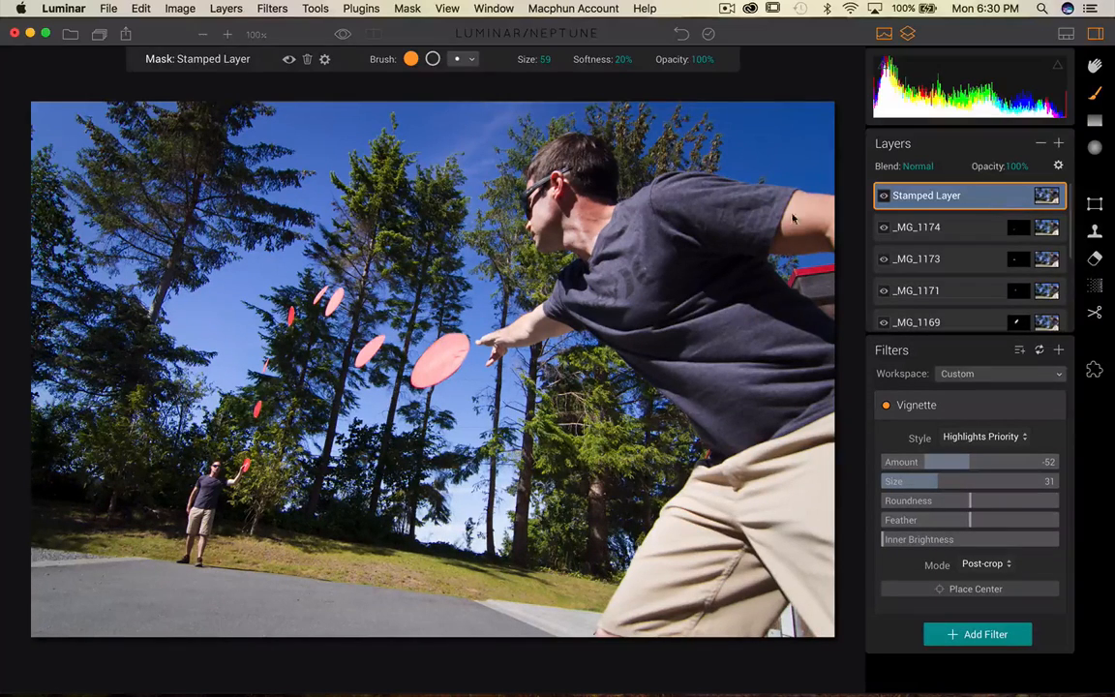
mouse_move(792, 562)
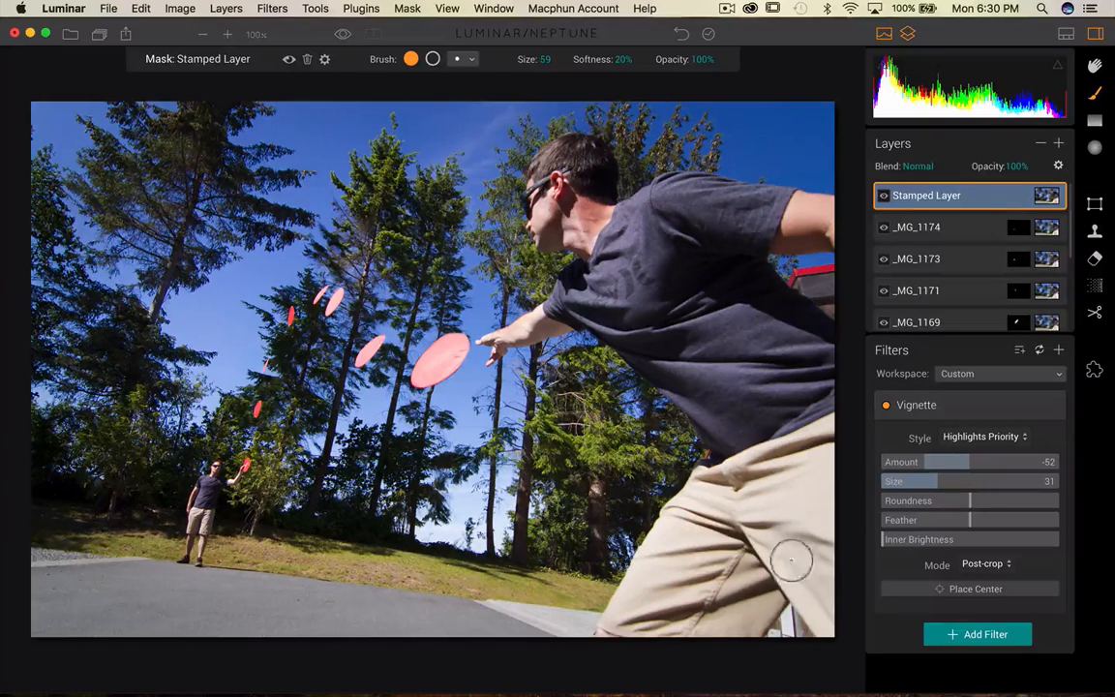
scroll("down", 3)
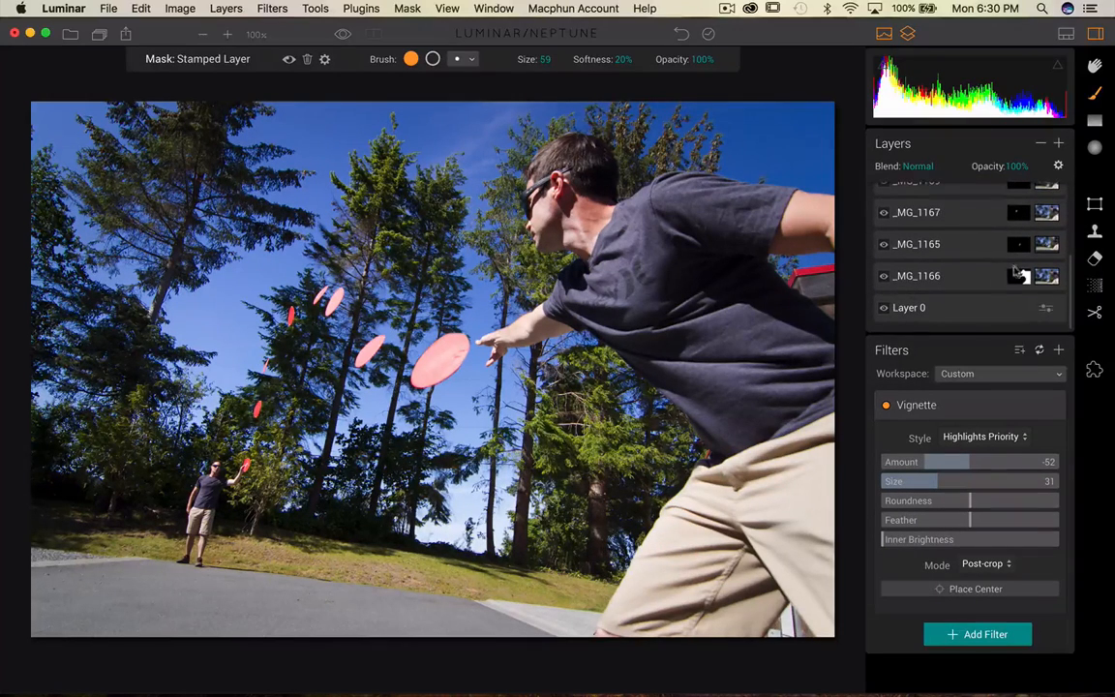